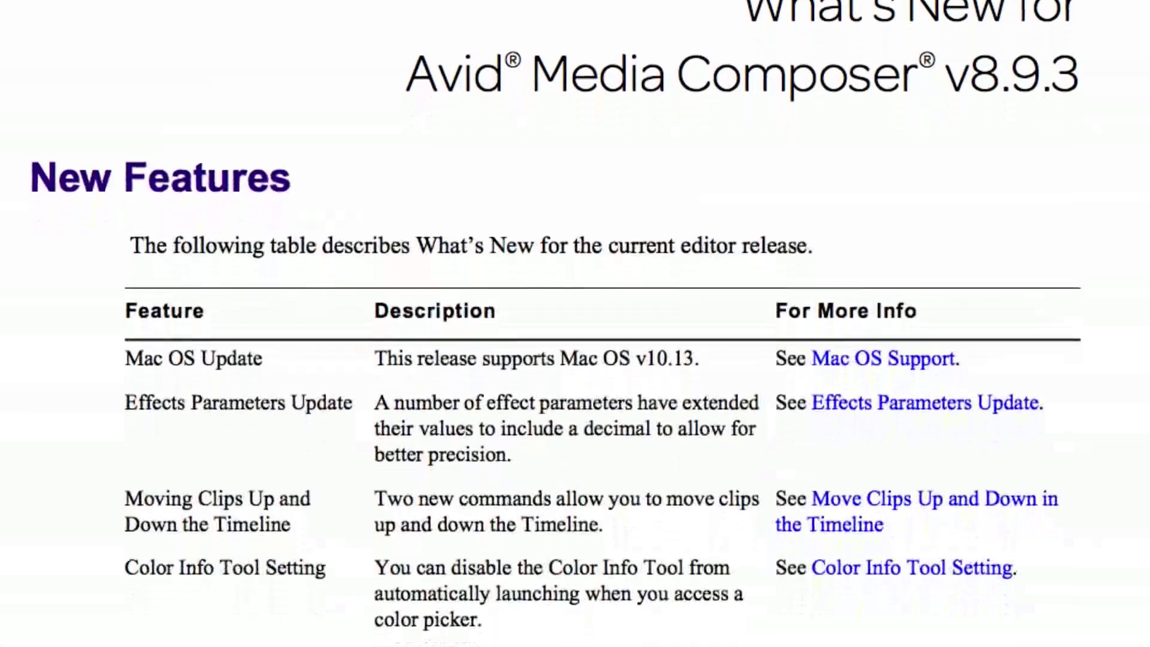
Start Avid Media Composer from the Dock to load the WhatsNew893_24 project
scroll("down", 3)
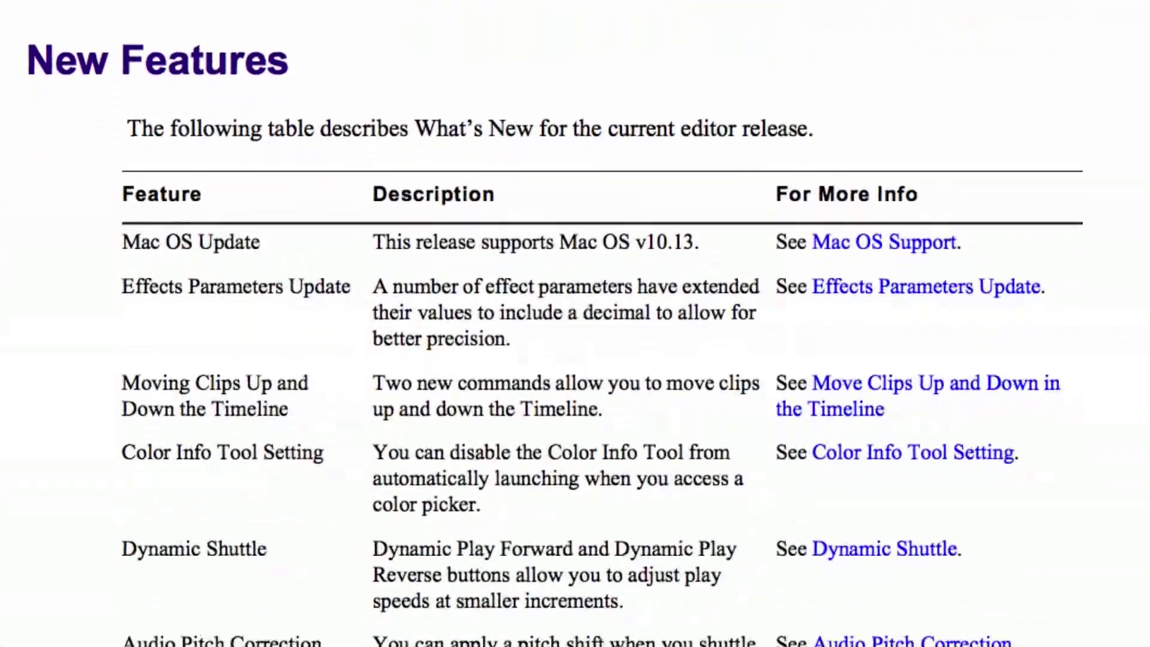
scroll("down", 3)
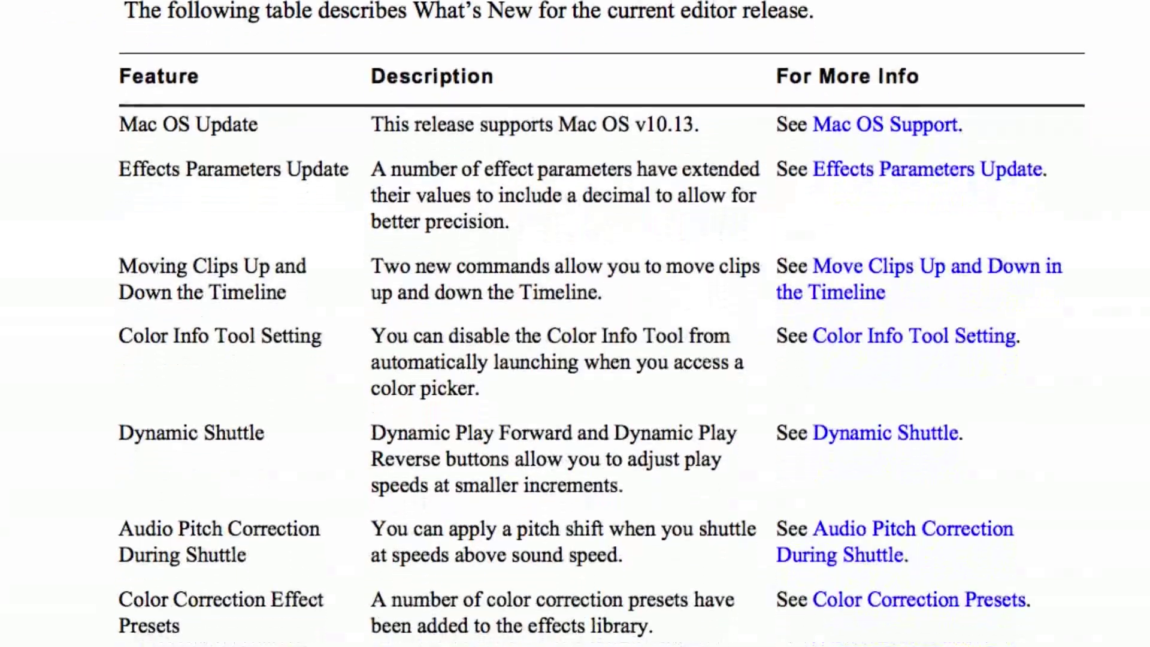
scroll("down", 3)
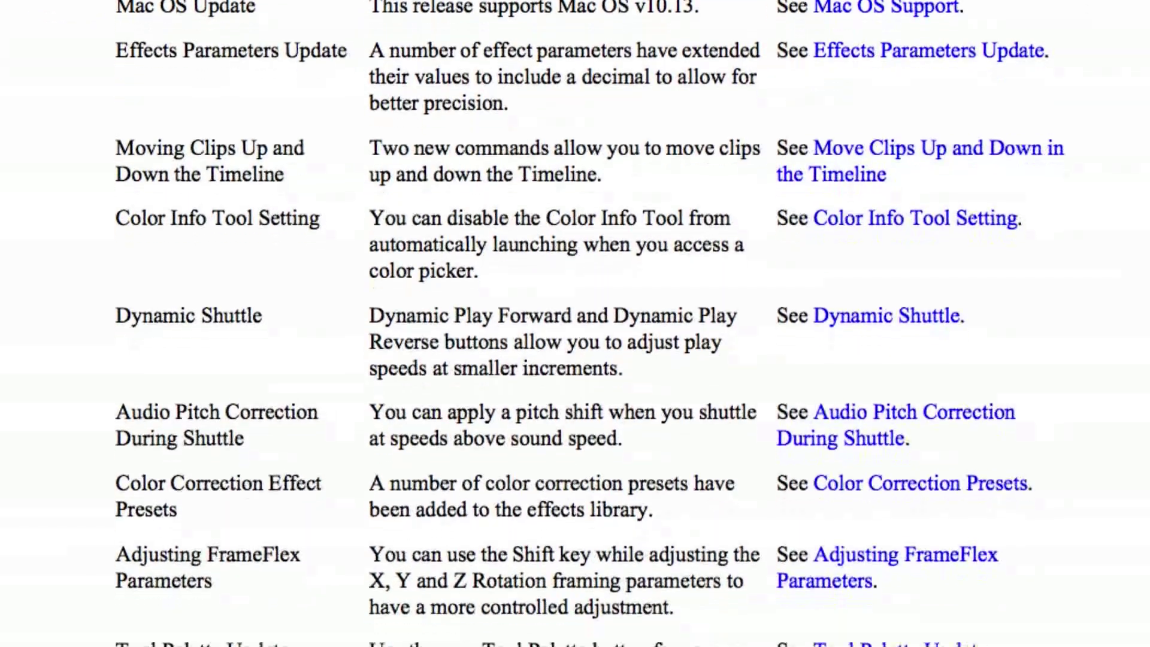
scroll("down", 3)
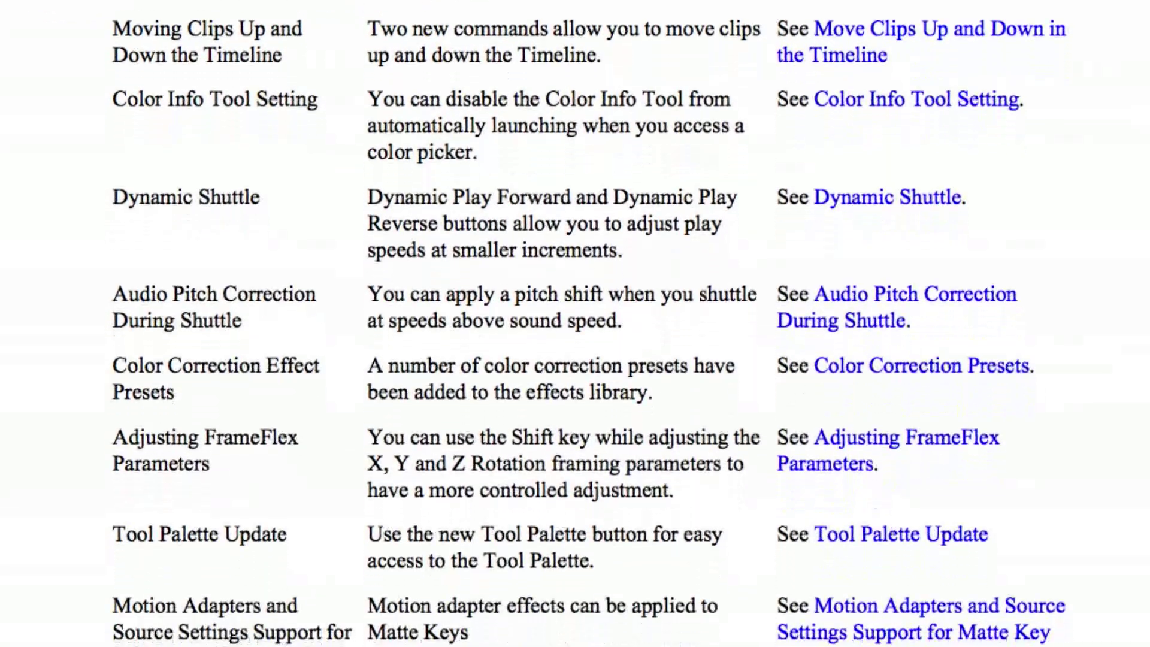
scroll("down", 3)
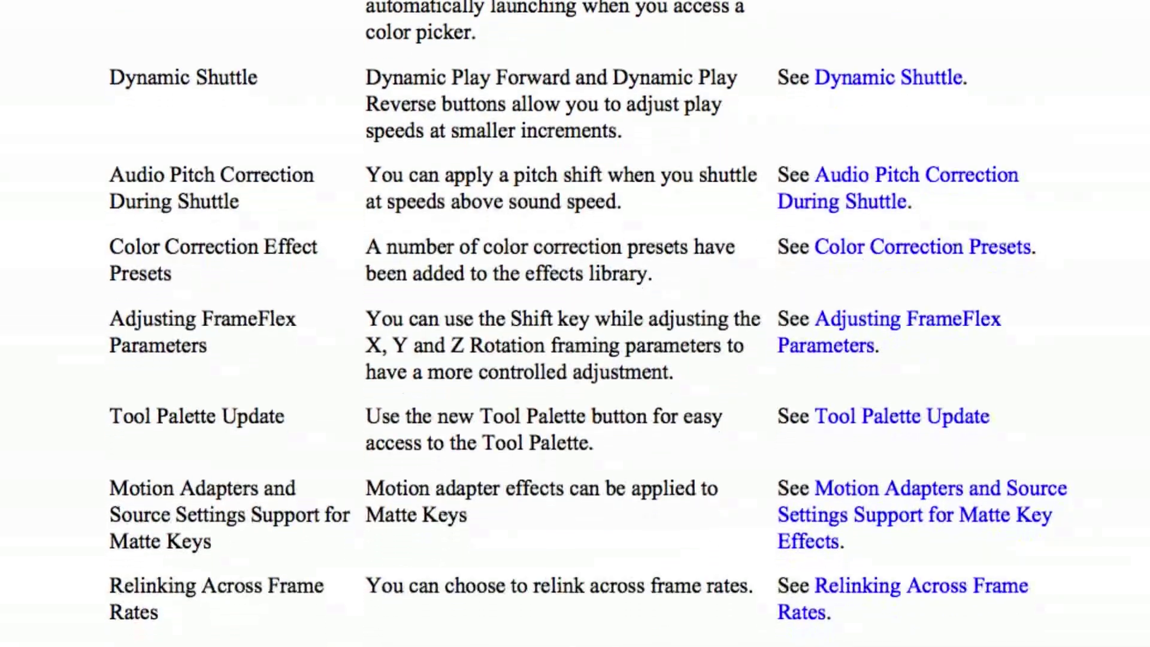
scroll("down", 3)
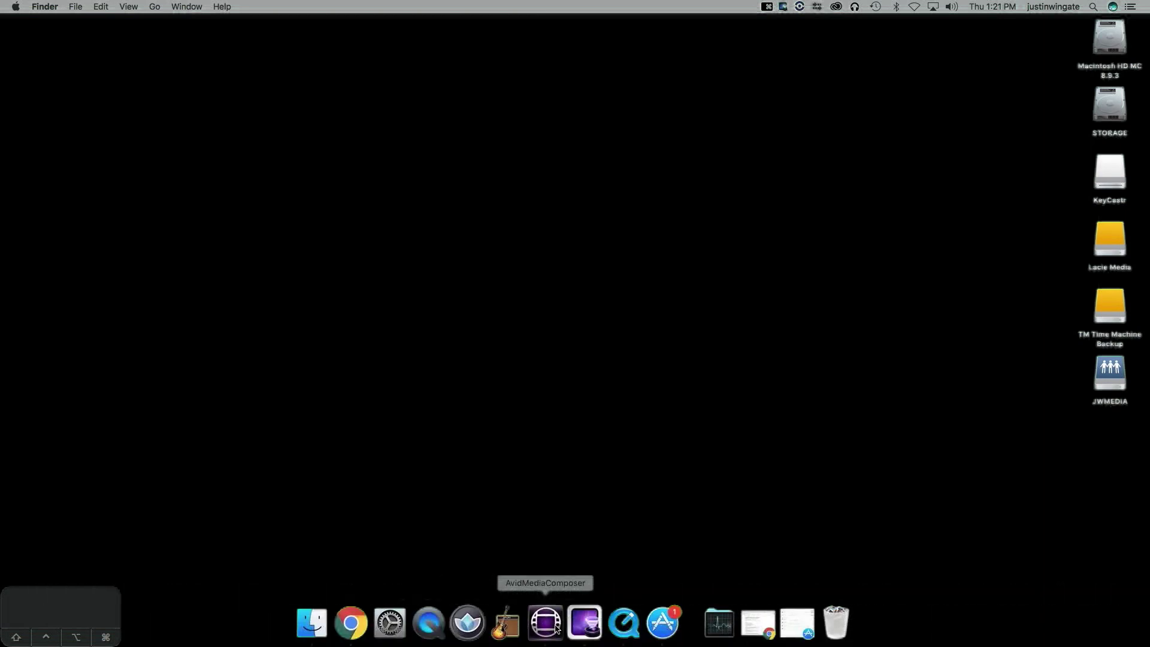
left_click(546, 623)
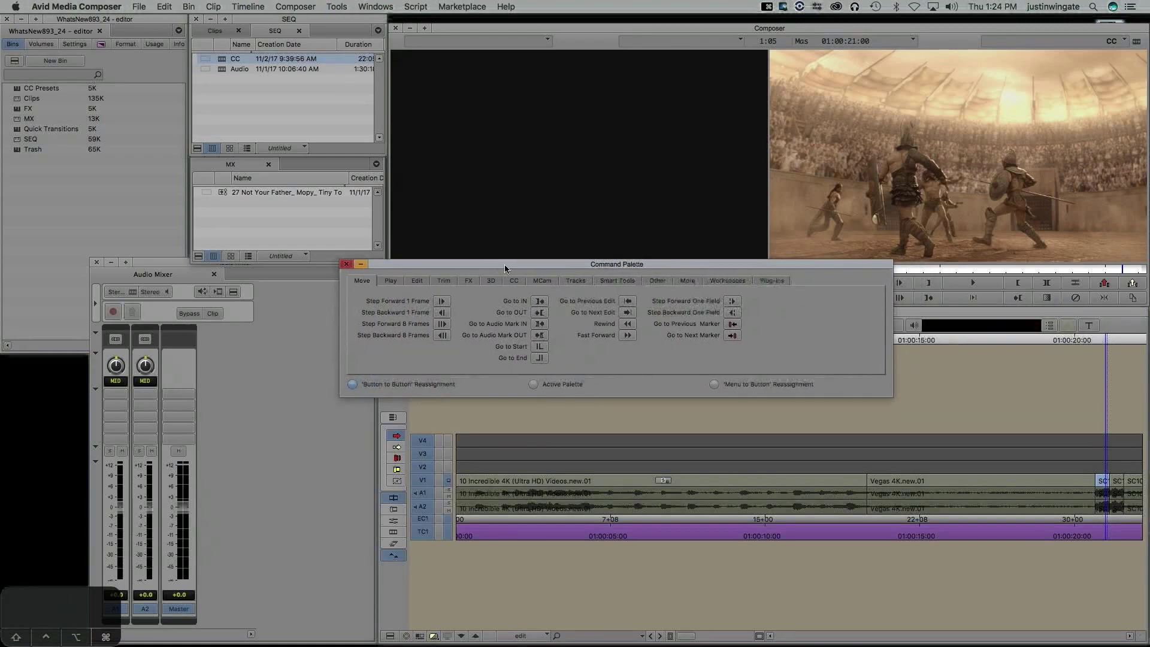
Show the Command Palette's Edit commands with Move Clip Up and Move Clip Down
left_click(417, 280)
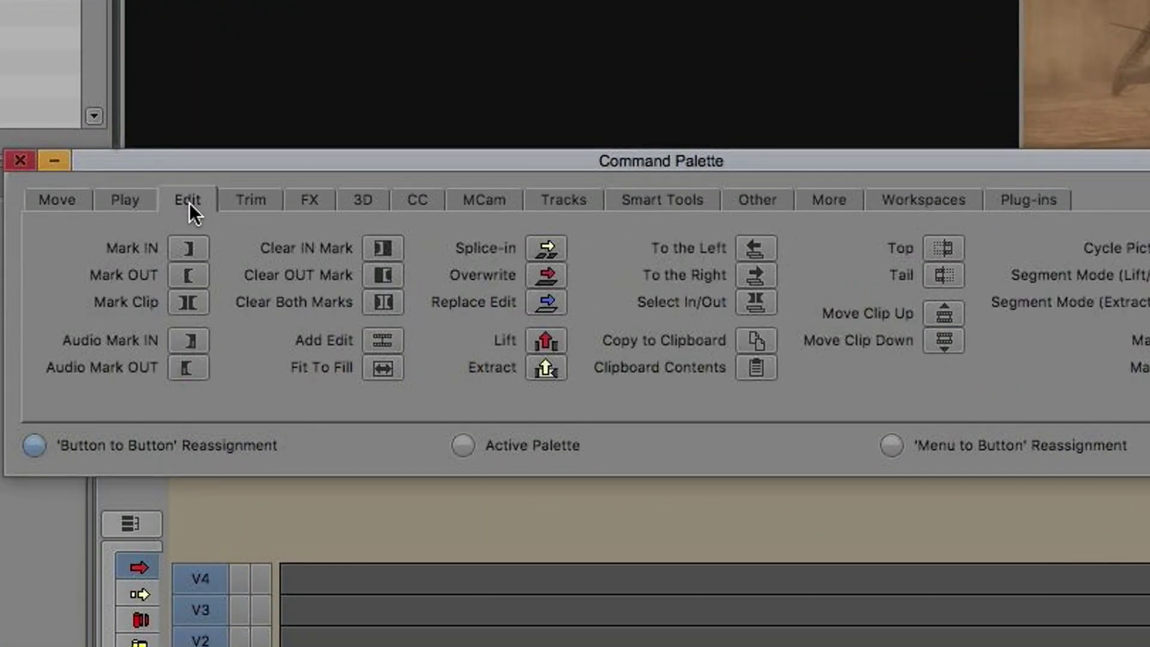
mouse_move(950, 355)
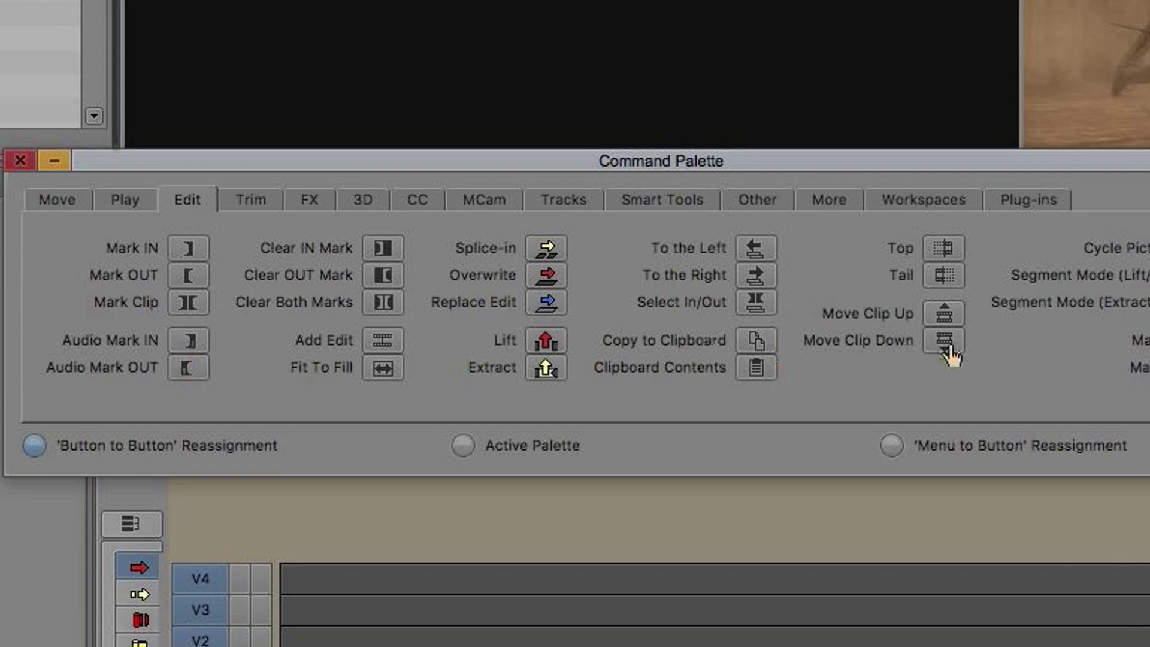
mouse_move(945, 315)
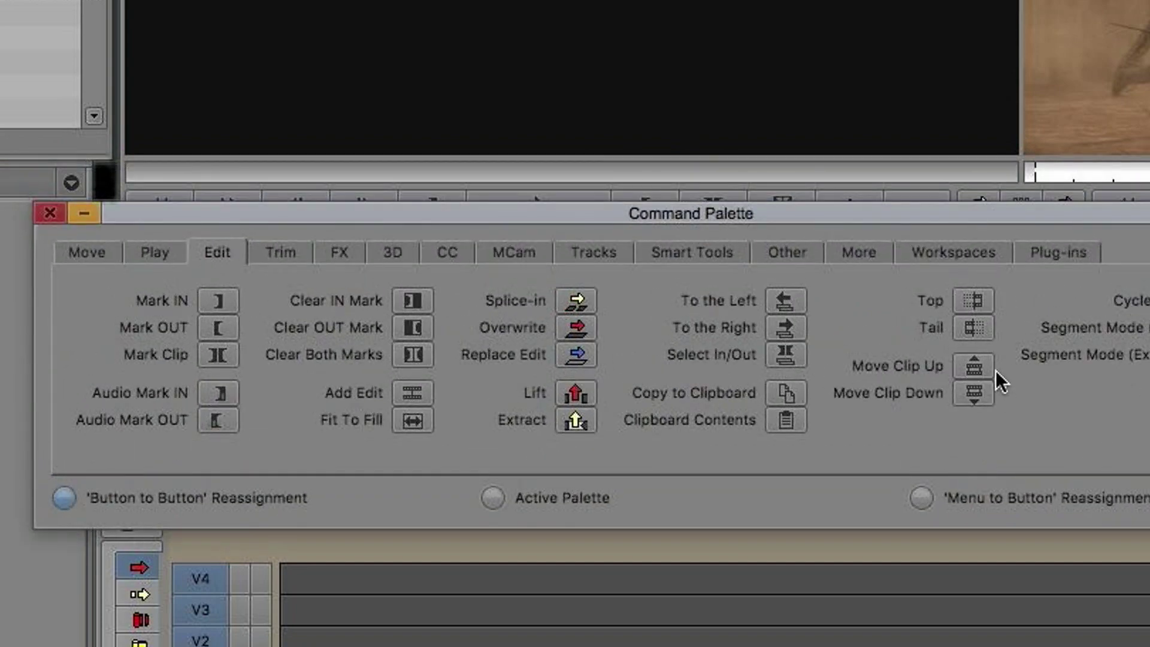
mouse_move(314, 228)
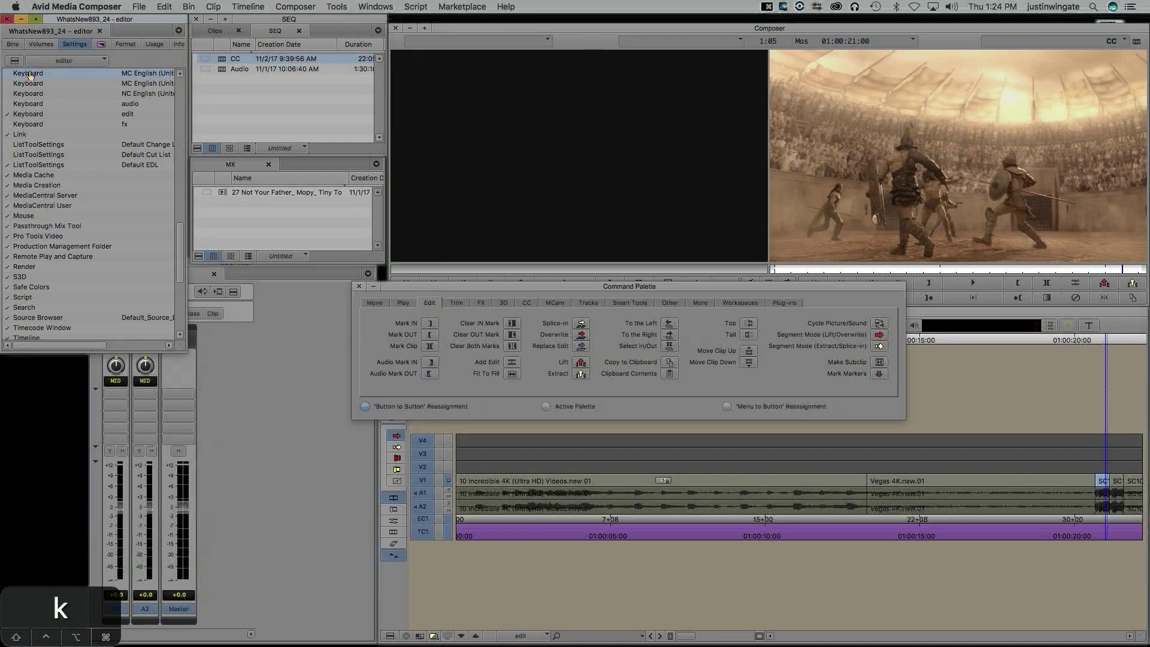
View the Keyboard settings mappings with Move Clip Up/Down on the arrow keys, then close them
double_click(27, 73)
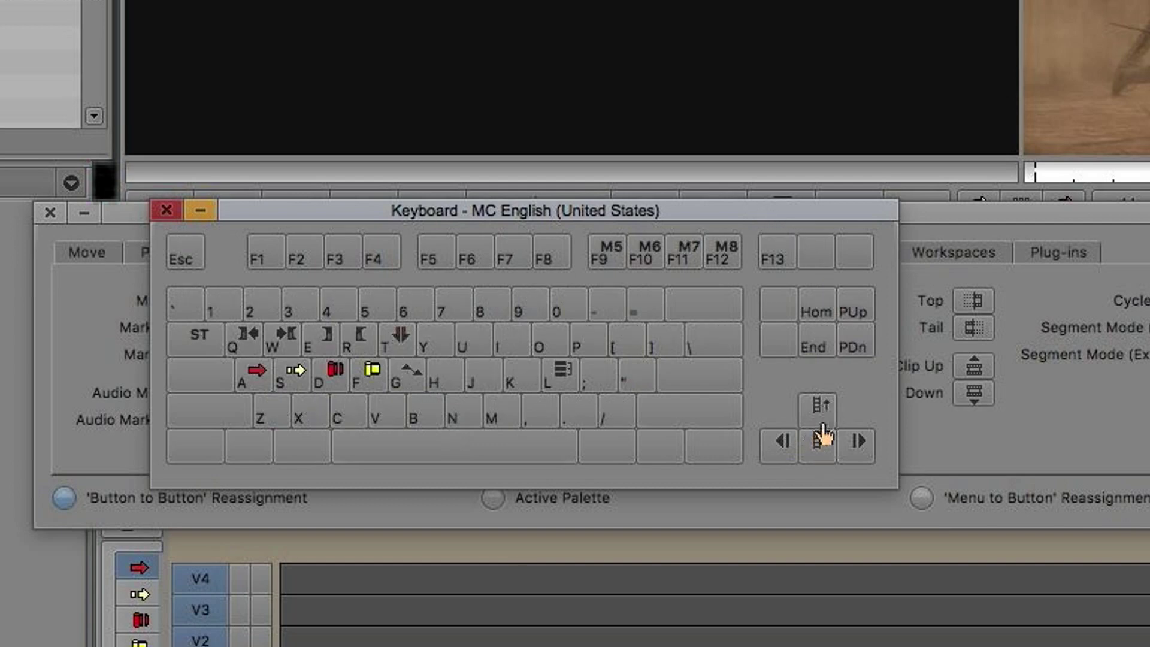
mouse_move(818, 440)
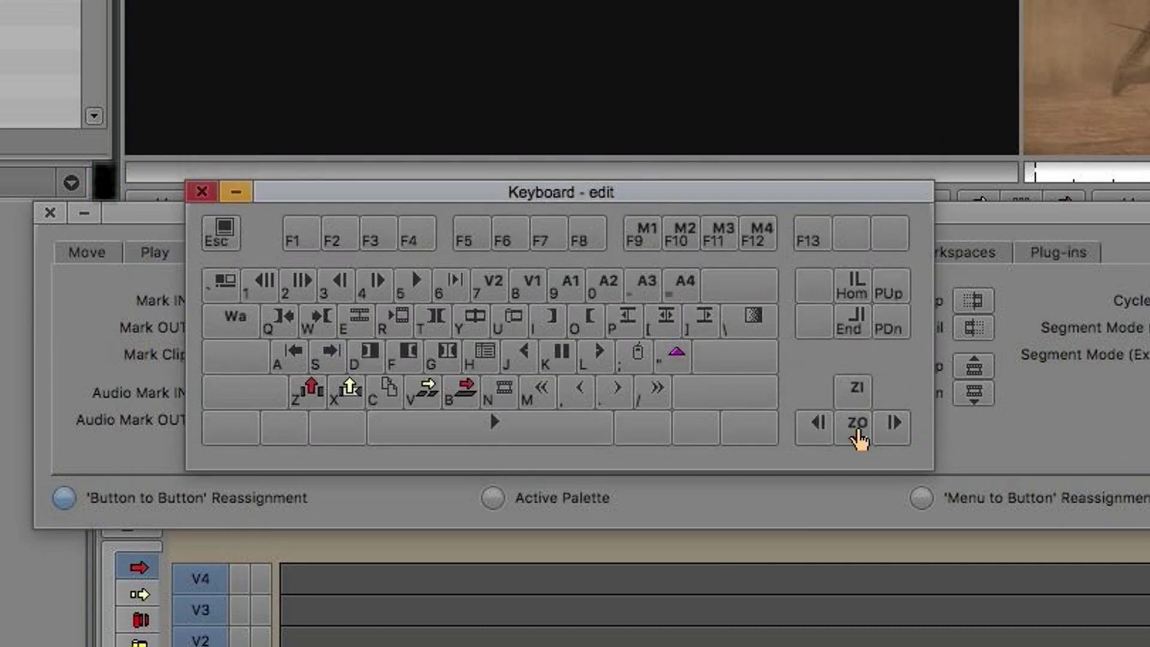
mouse_move(855, 425)
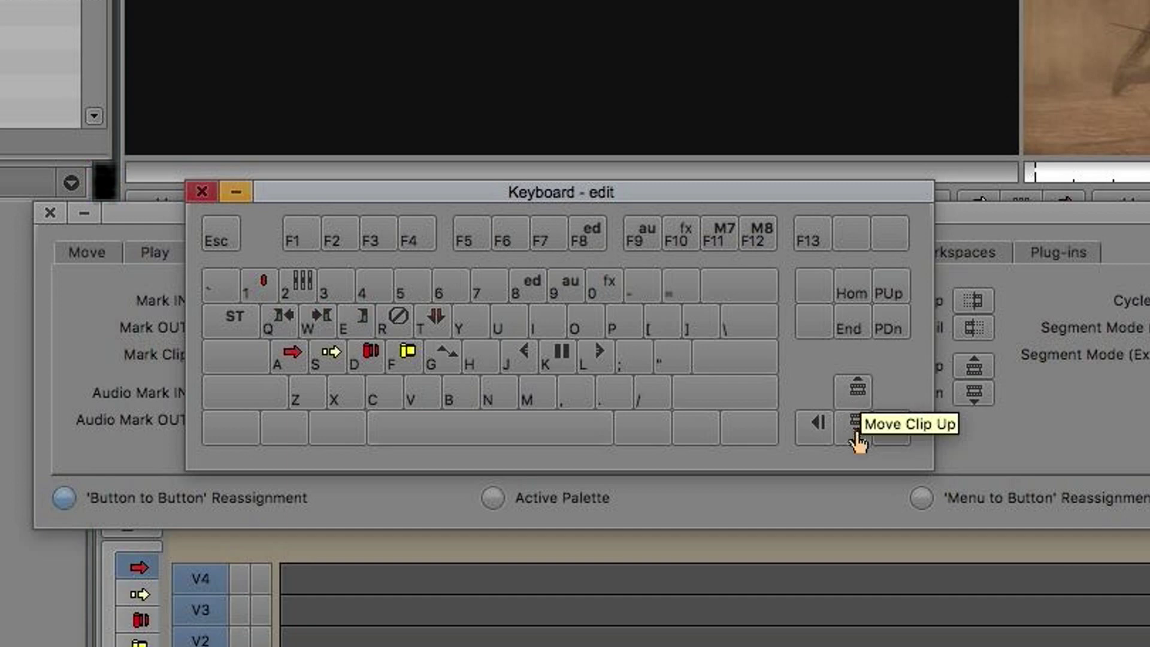
mouse_move(852, 427)
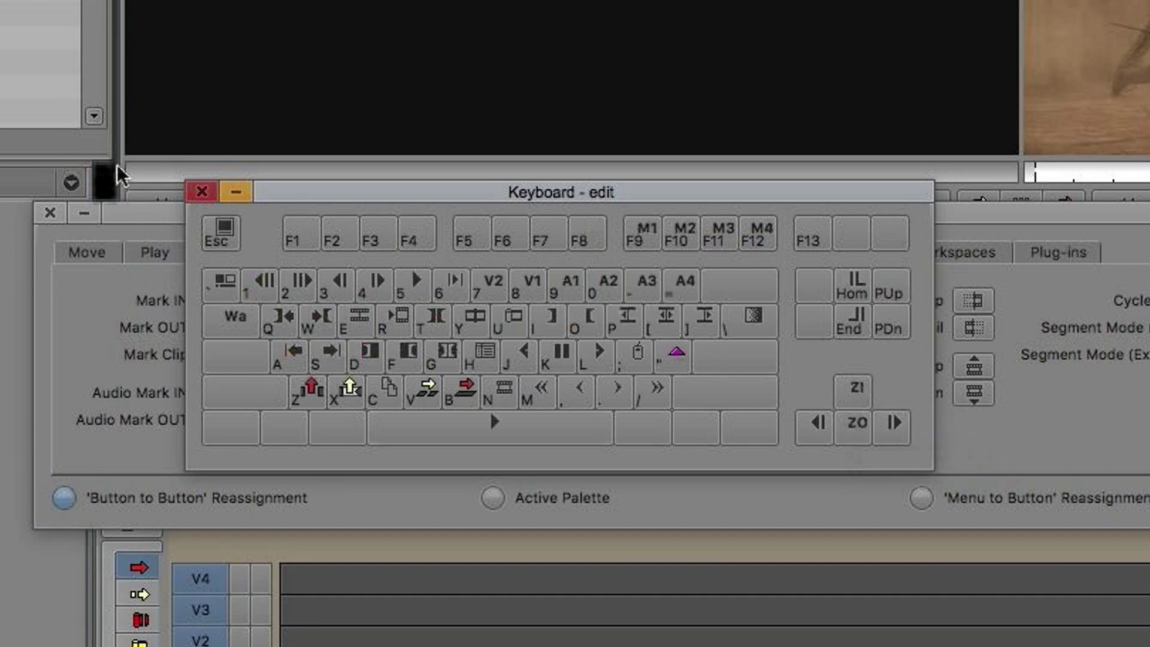
left_click(195, 192)
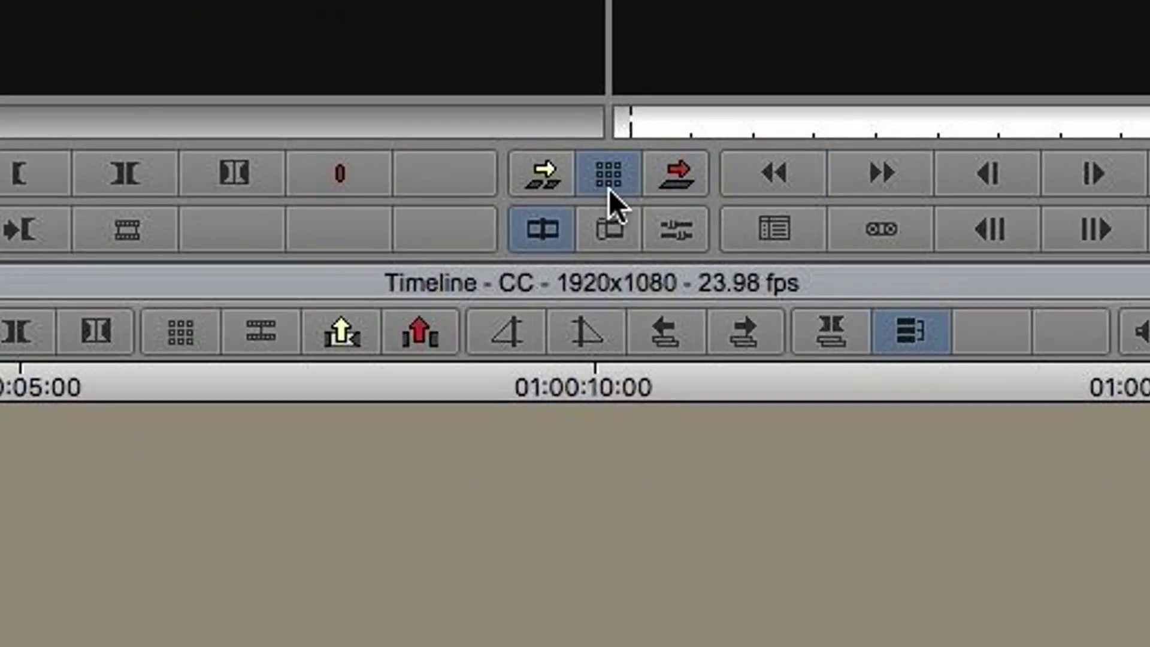
mouse_move(616, 198)
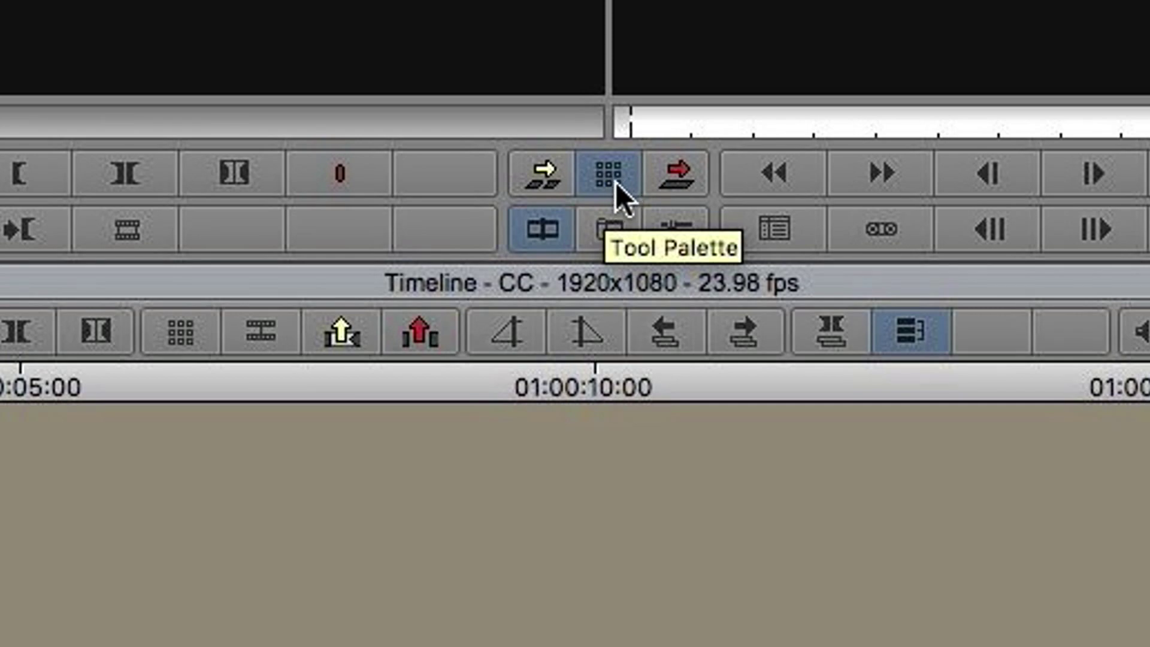
Show the Tool Palette from the Composer window button bar
left_click(604, 173)
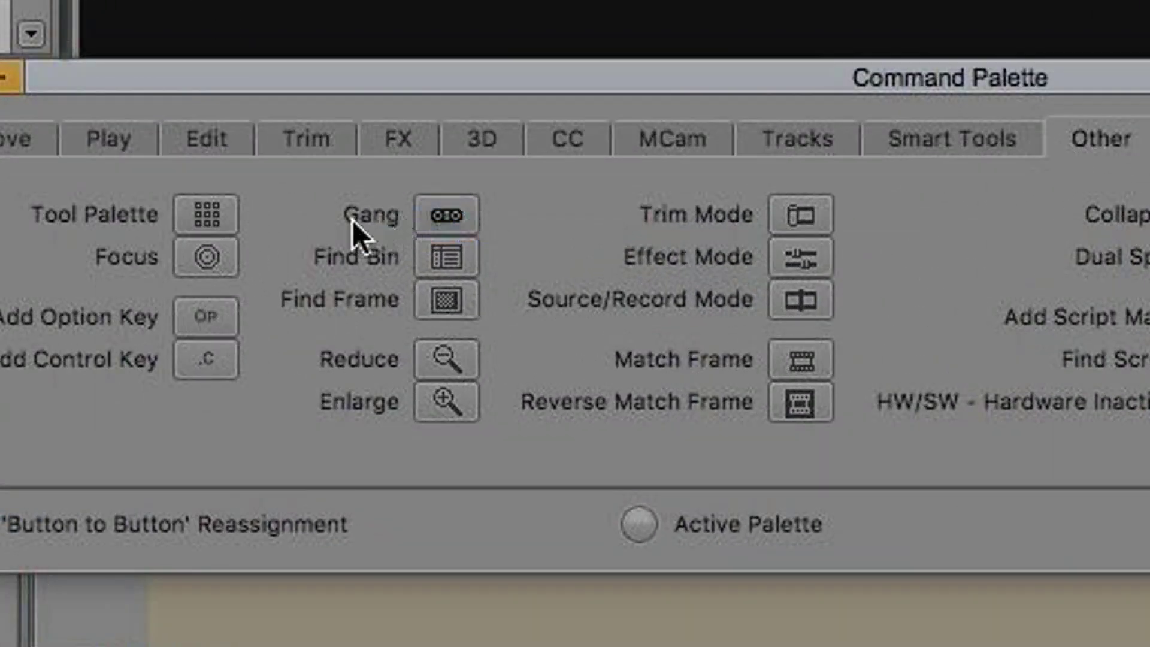
Show the Command Palette's Other commands group containing the Tool Palette command
left_click(206, 214)
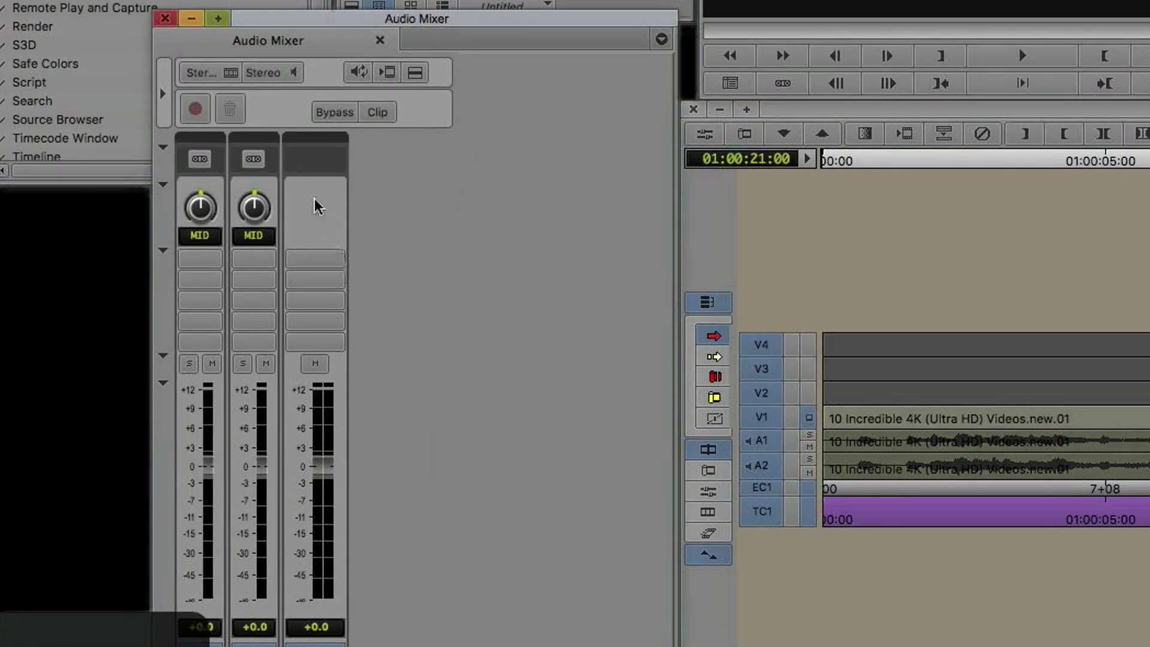
Toggle the Audio Mixer to its expanded layout and back to Narrow Mixer via Set Display Options
right_click(316, 225)
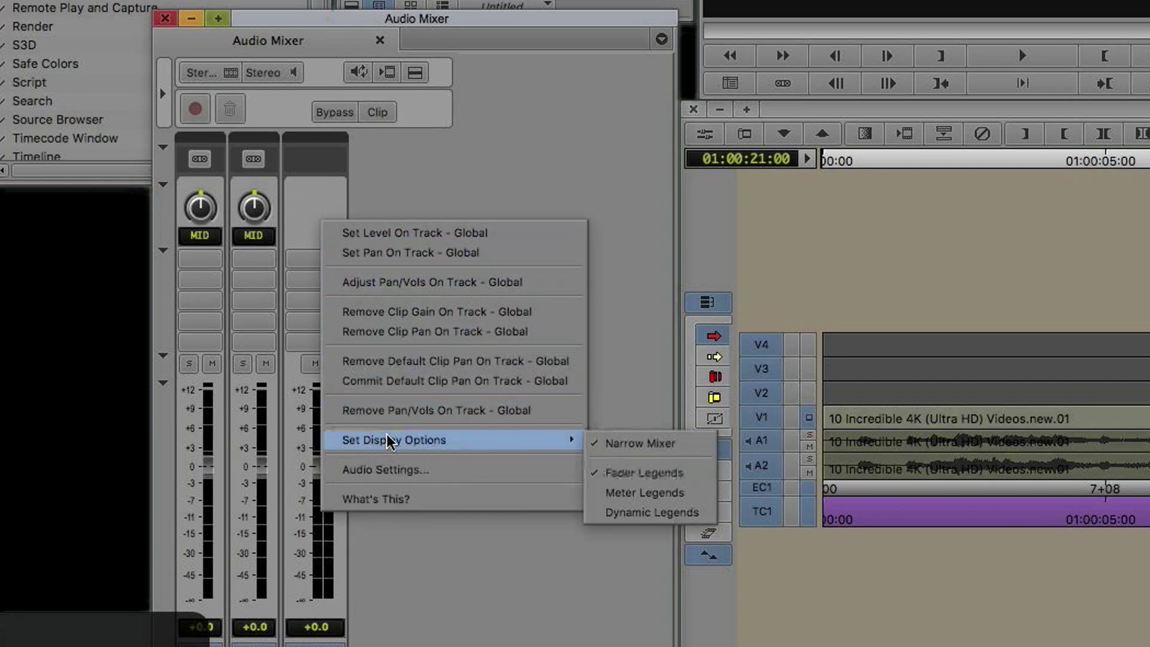
mouse_move(645, 442)
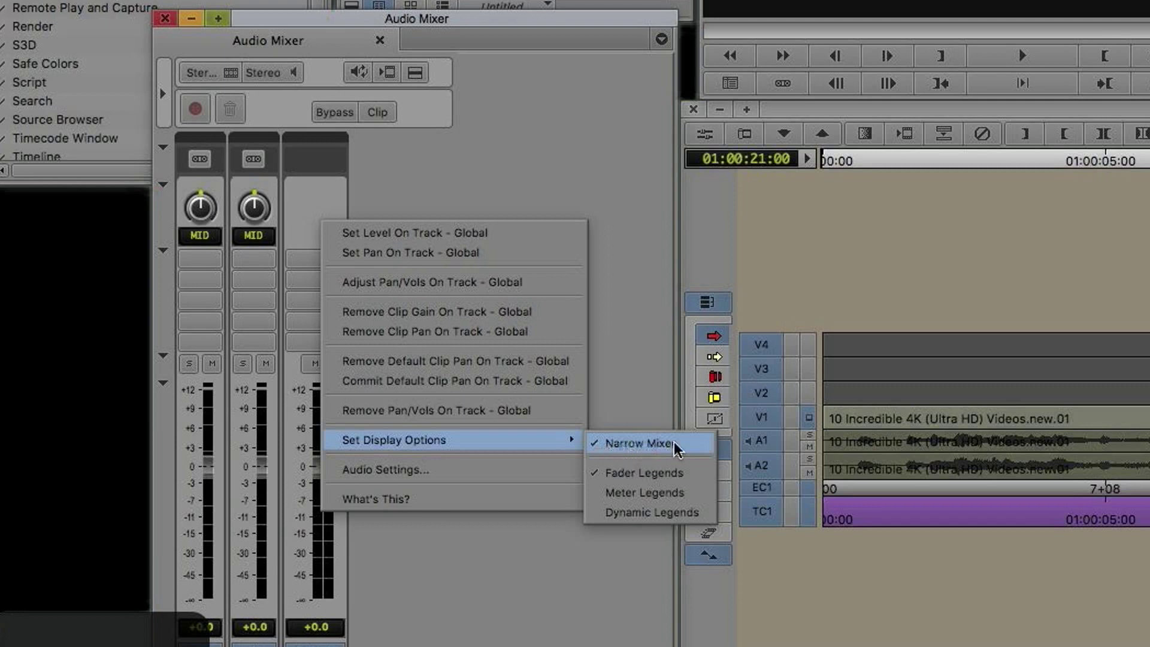
left_click(640, 442)
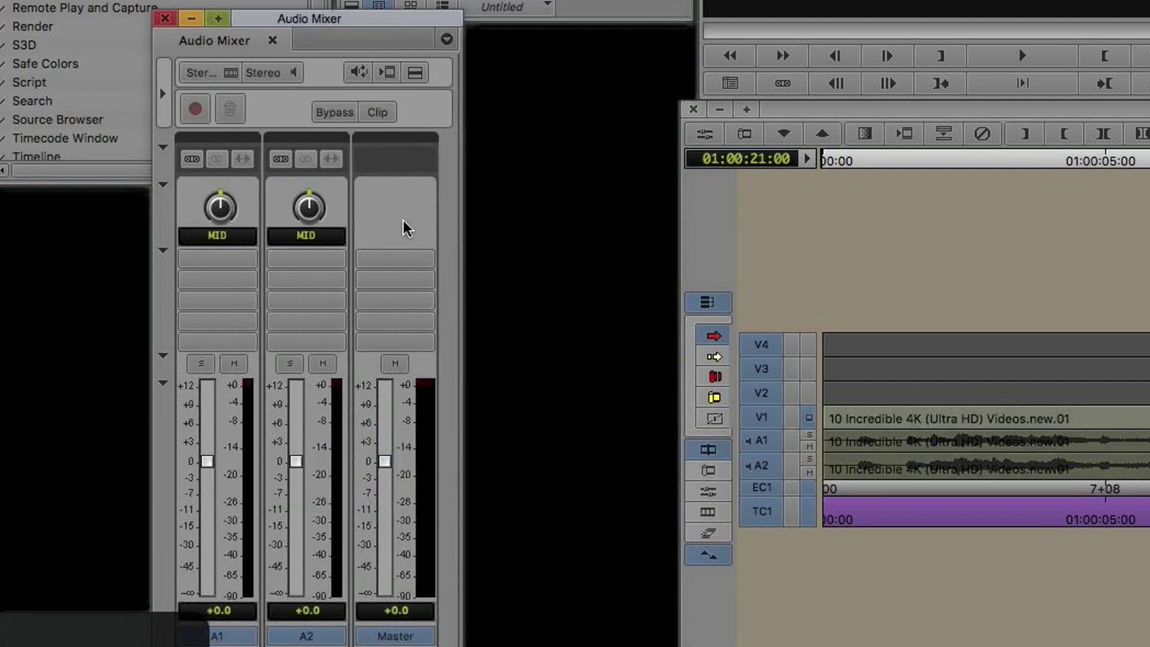
mouse_move(397, 224)
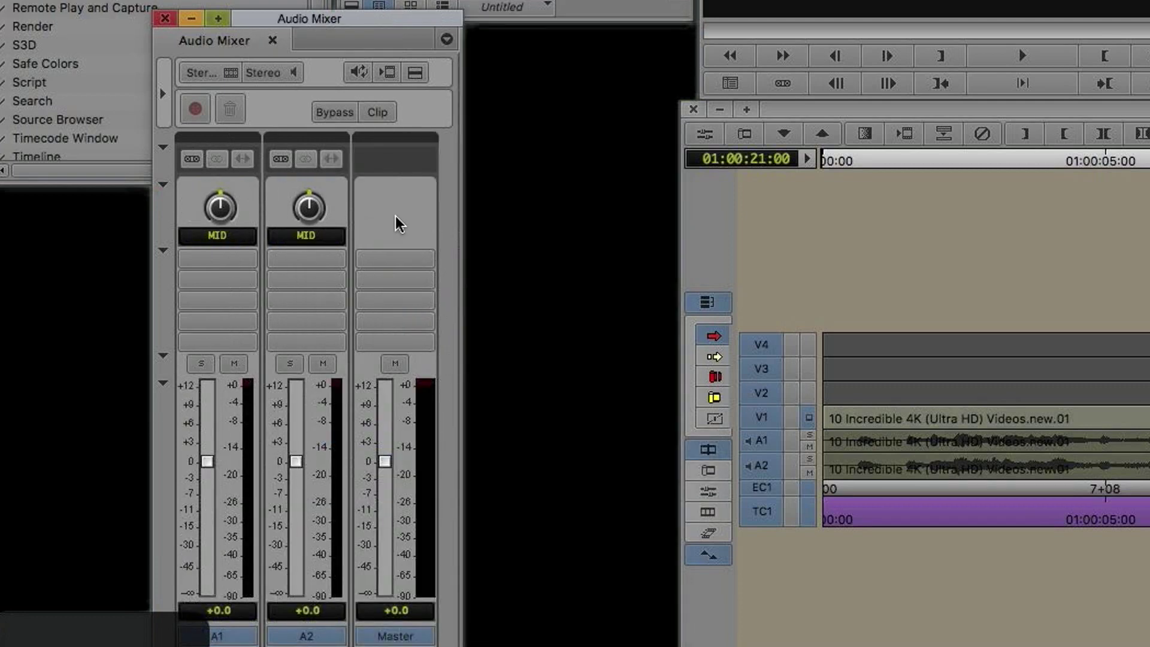
right_click(397, 223)
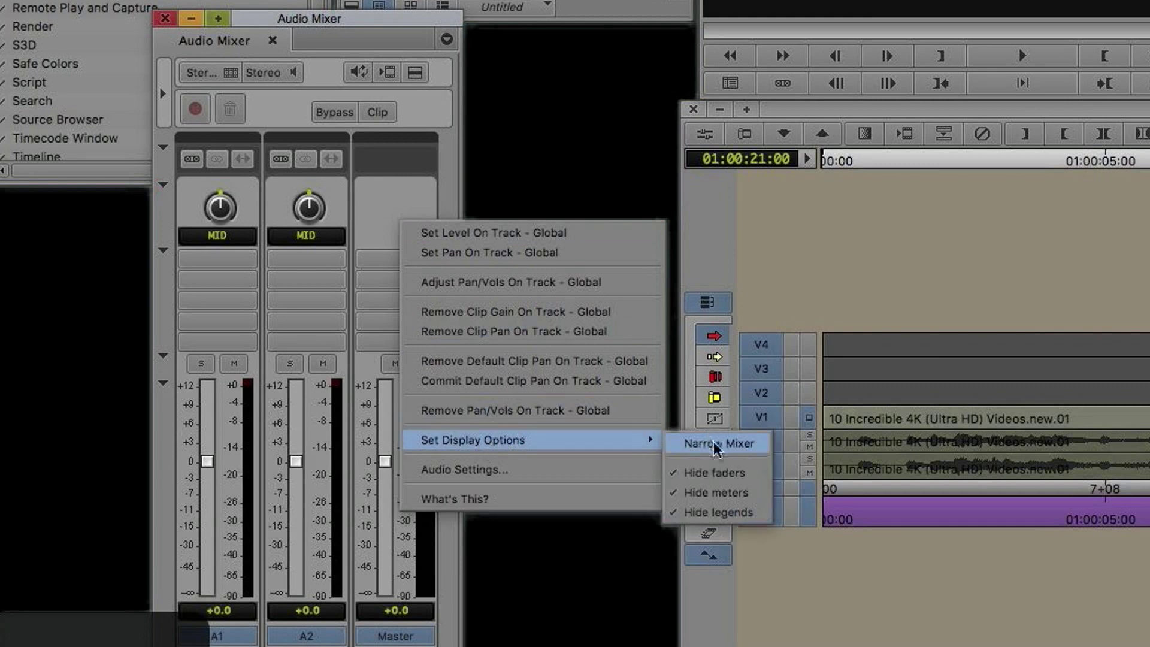
left_click(715, 444)
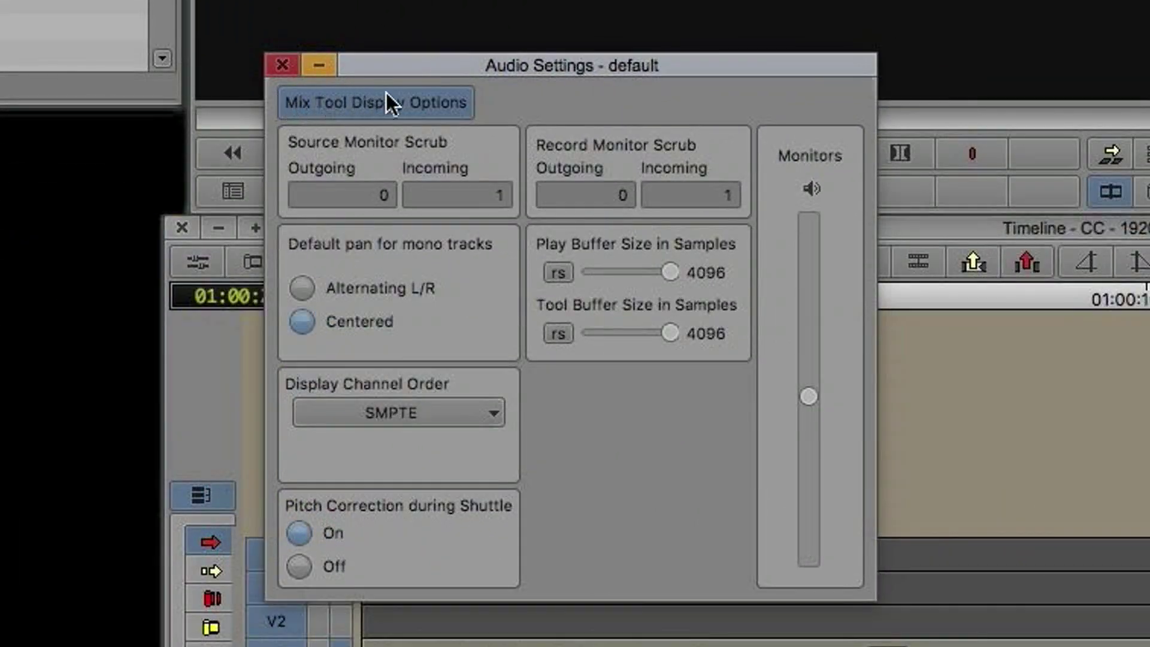
Bring up the Mix Tool Display Options from Audio Settings
left_click(375, 102)
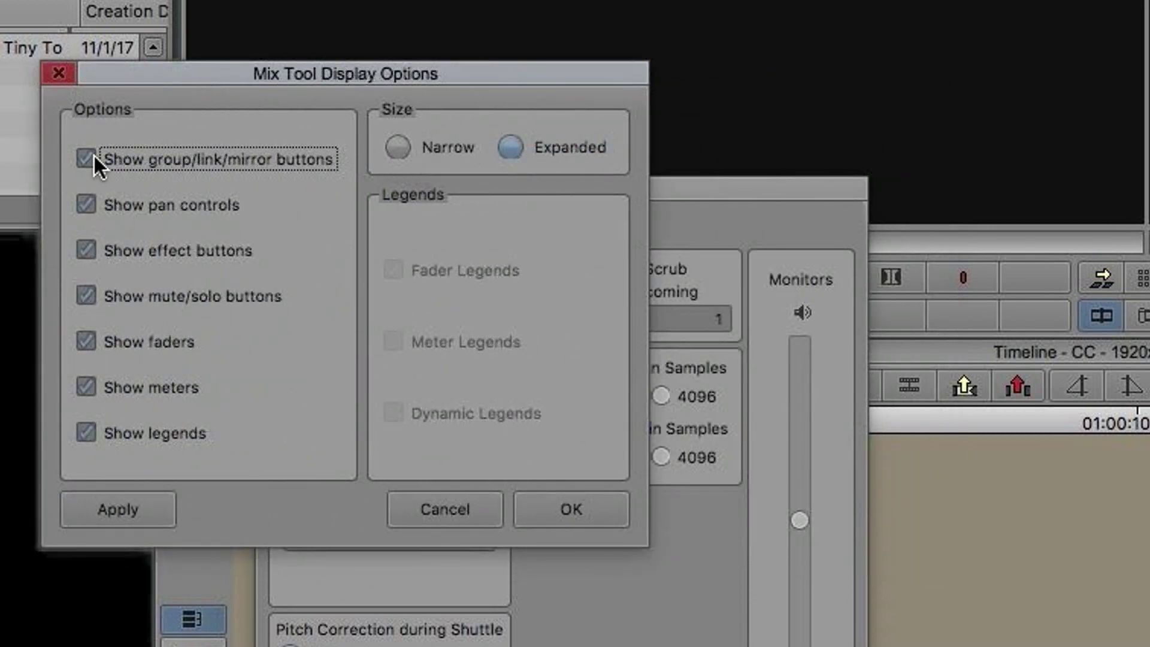
mouse_move(93, 294)
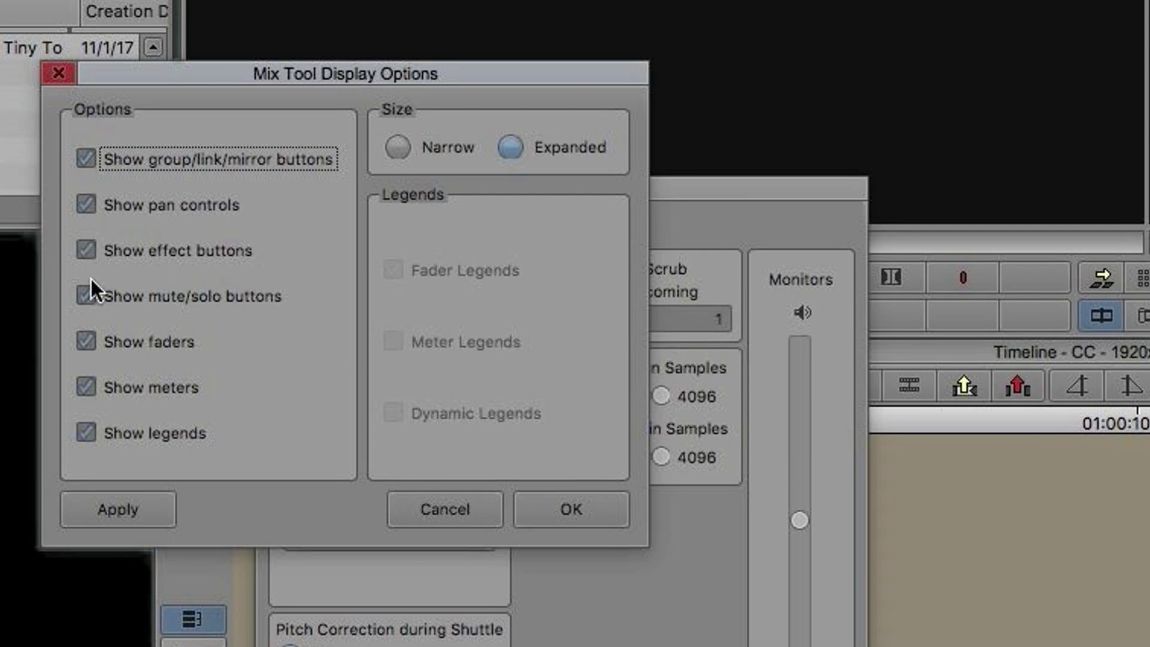
mouse_move(180, 176)
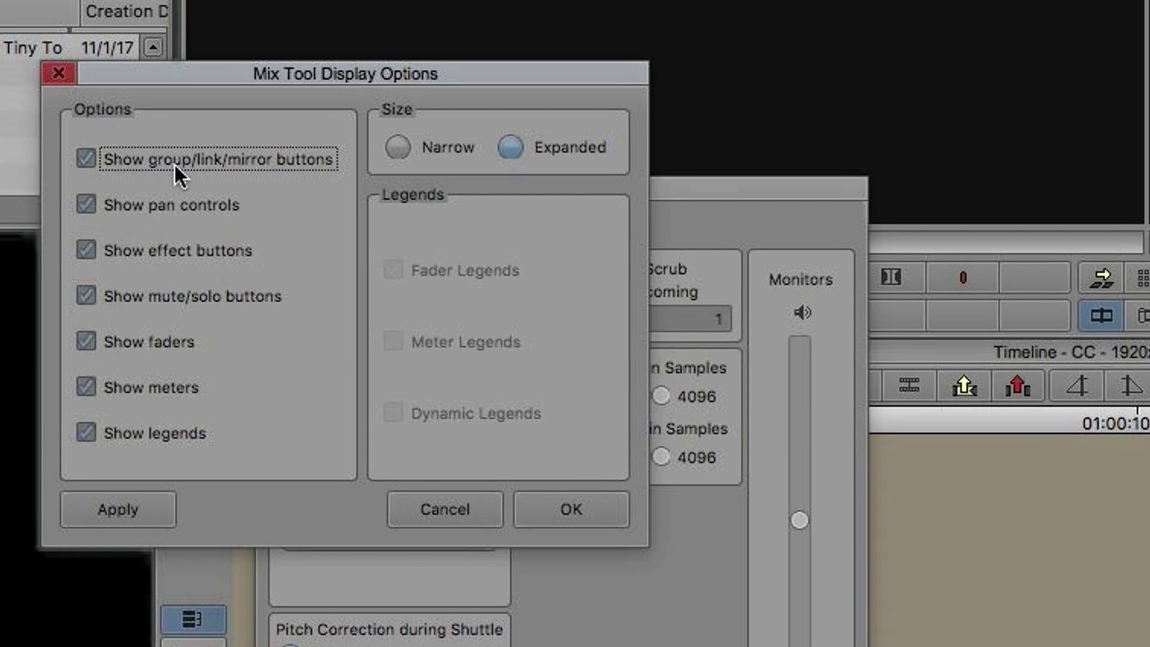
mouse_move(93, 146)
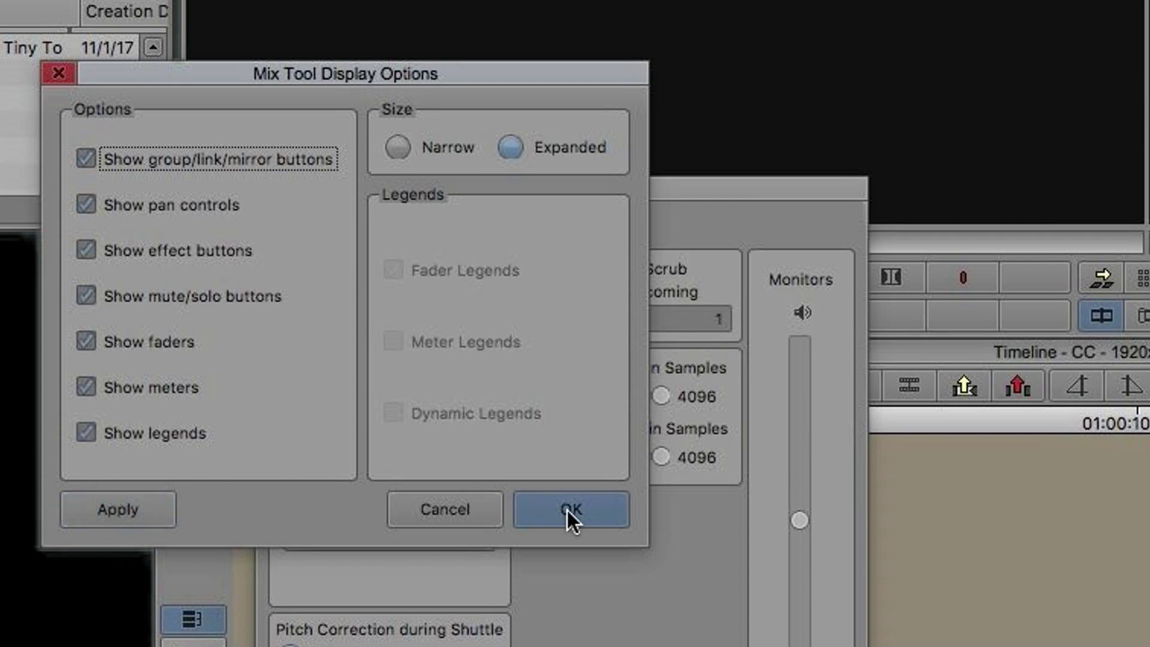
mouse_move(570, 509)
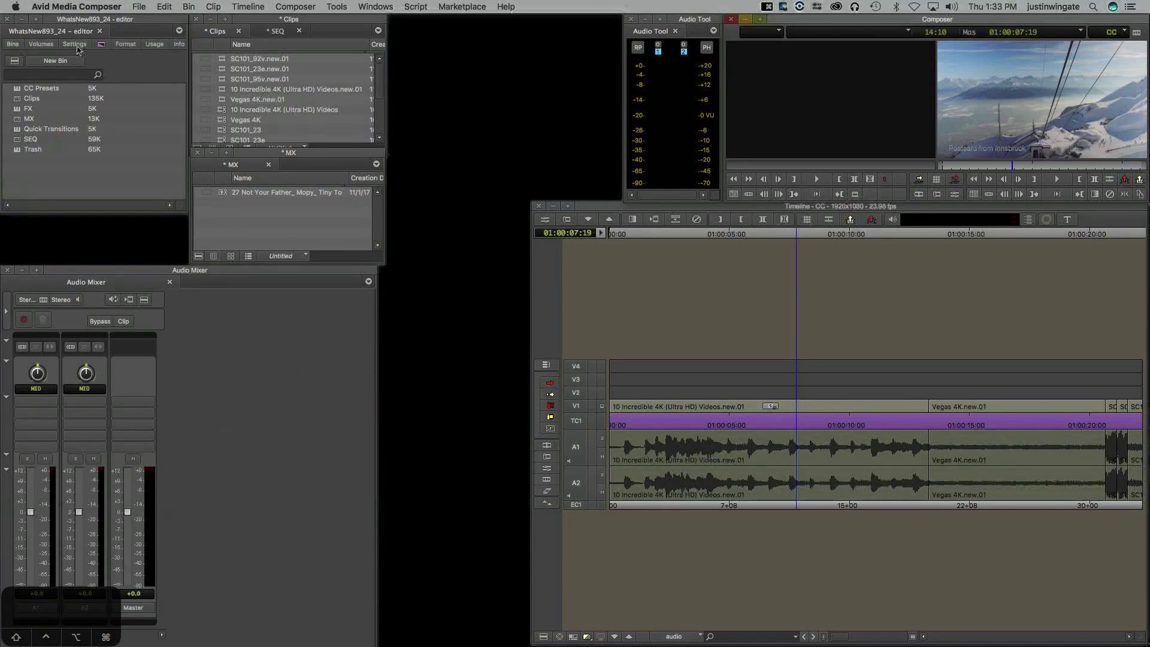
left_click(74, 44)
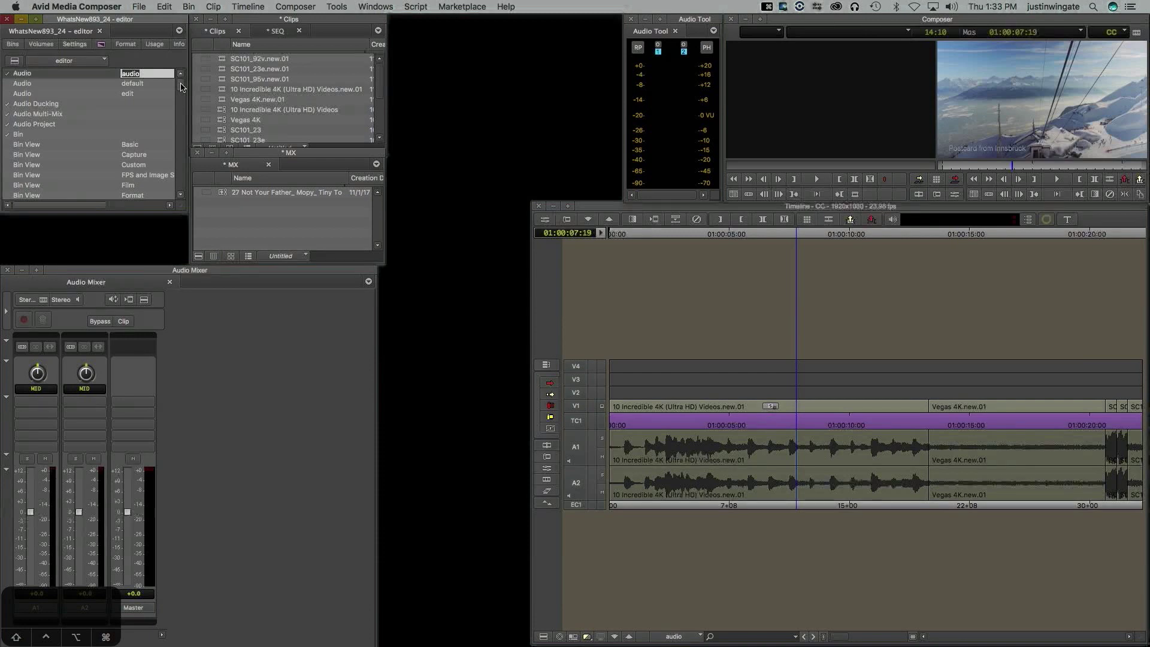
mouse_move(208, 274)
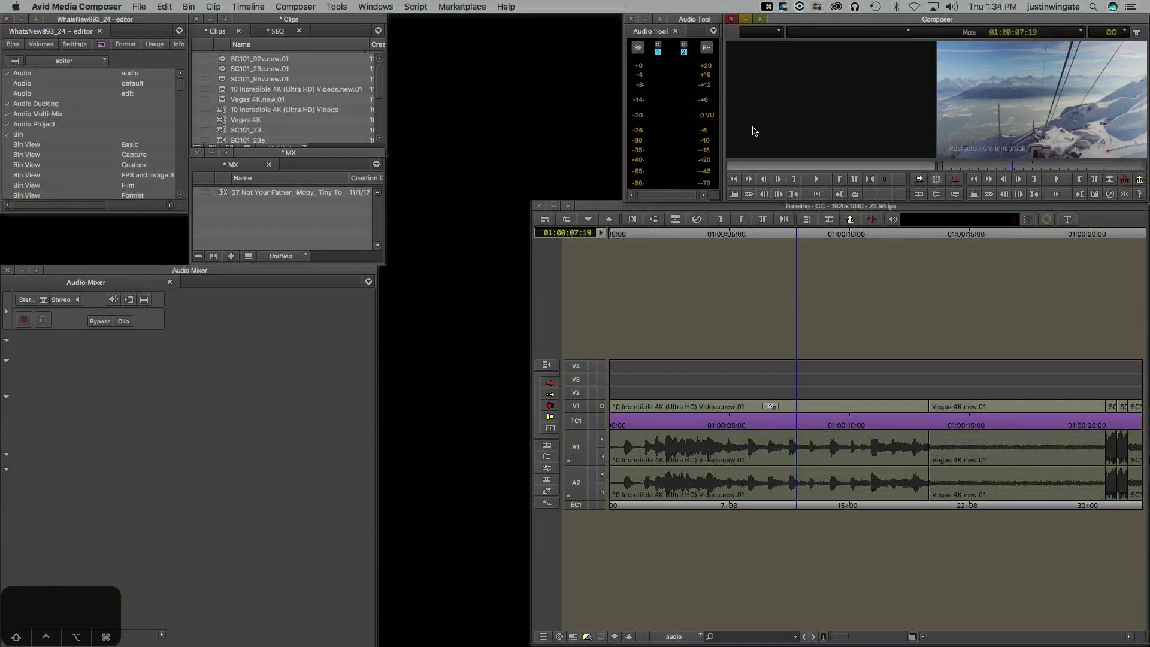
mouse_move(710, 212)
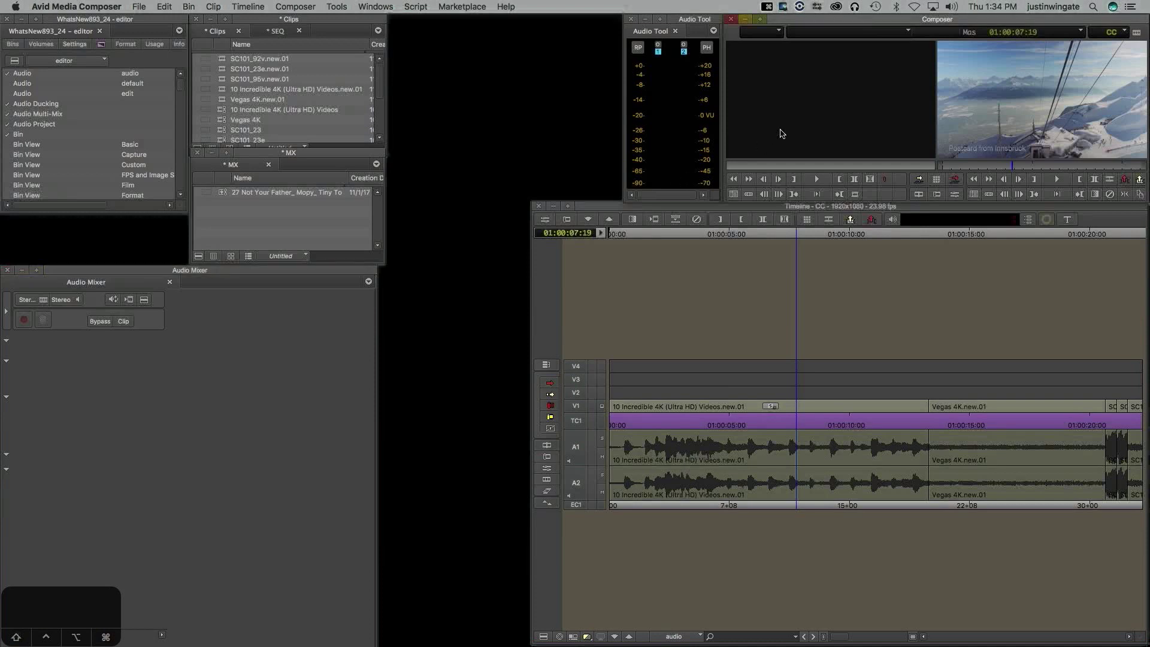
mouse_move(787, 114)
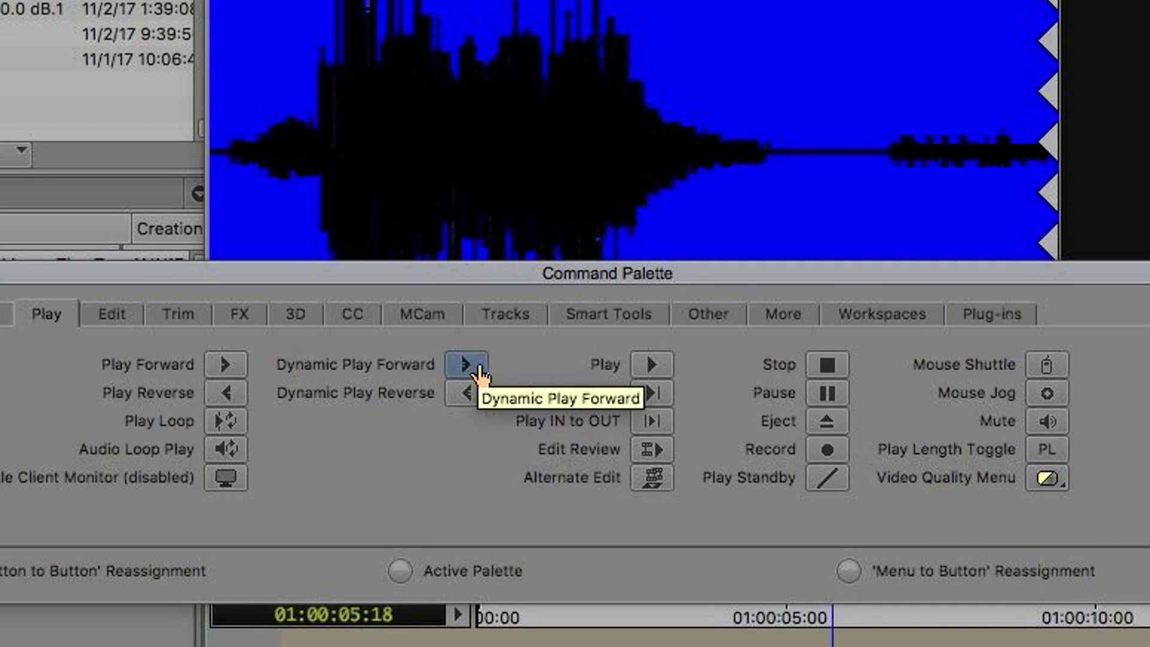
mouse_move(460, 366)
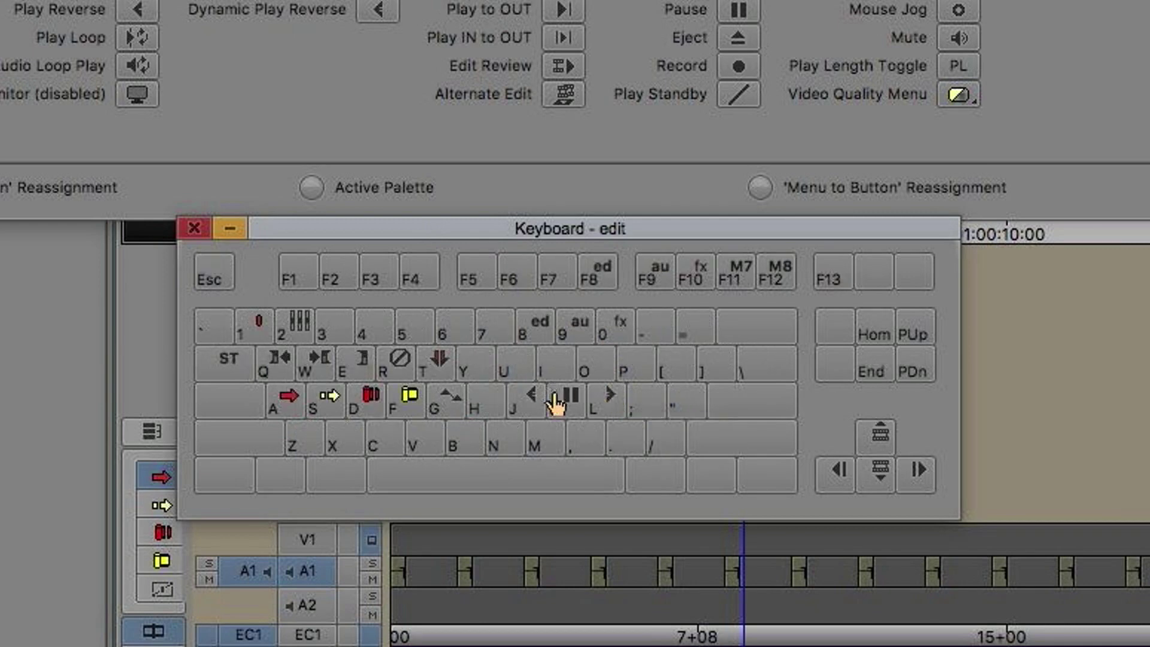
mouse_move(529, 403)
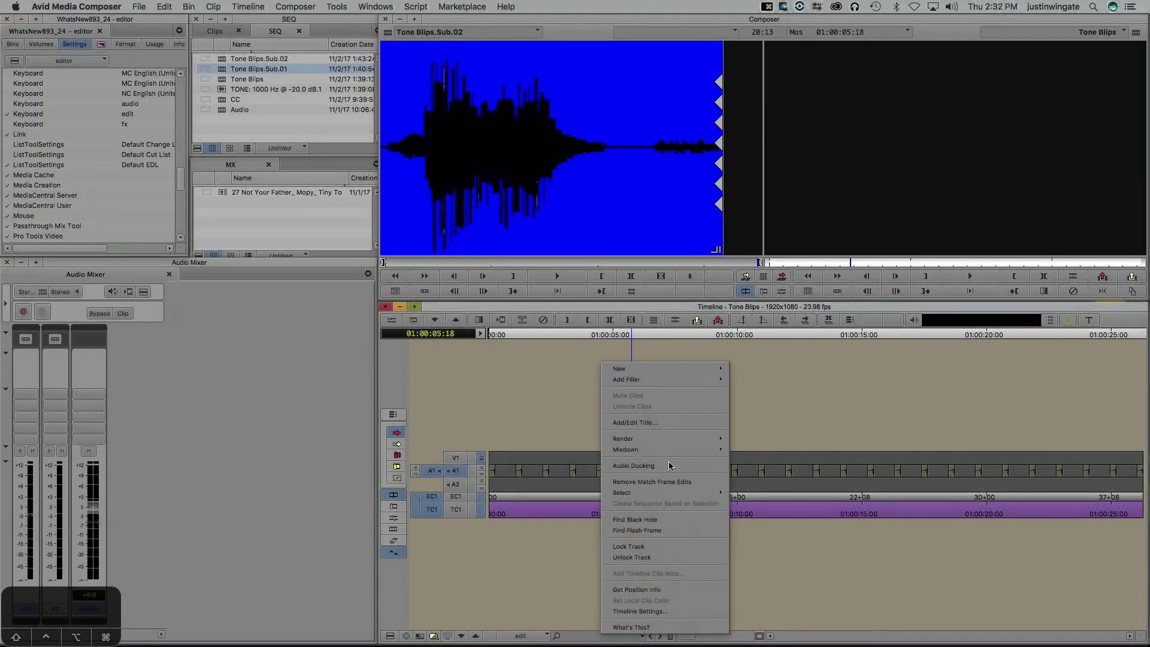
In Timeline Settings, raise Dynamic Play Acceleration to 12 steps, then edit its value toward 1
left_click(640, 611)
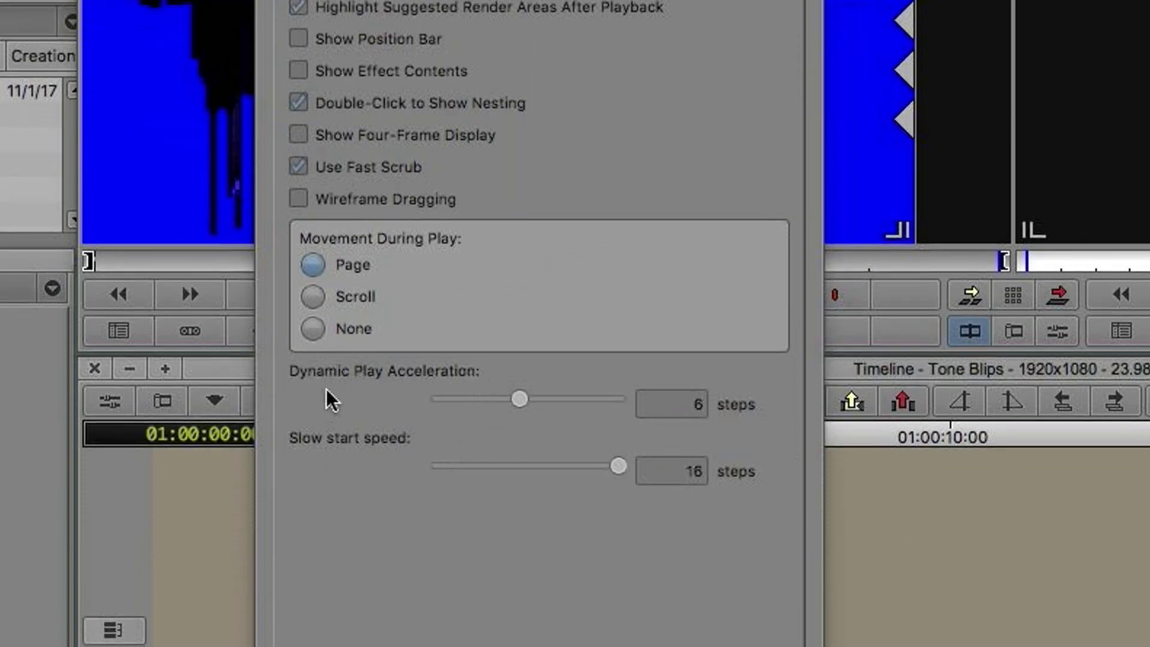
mouse_move(481, 393)
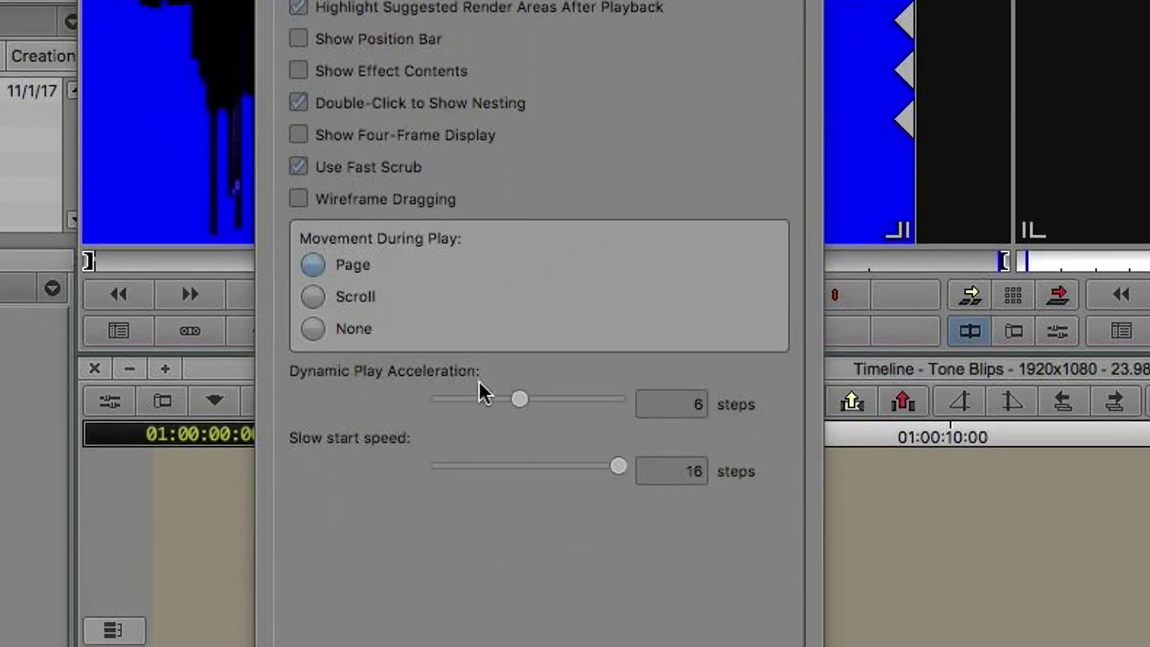
mouse_move(402, 458)
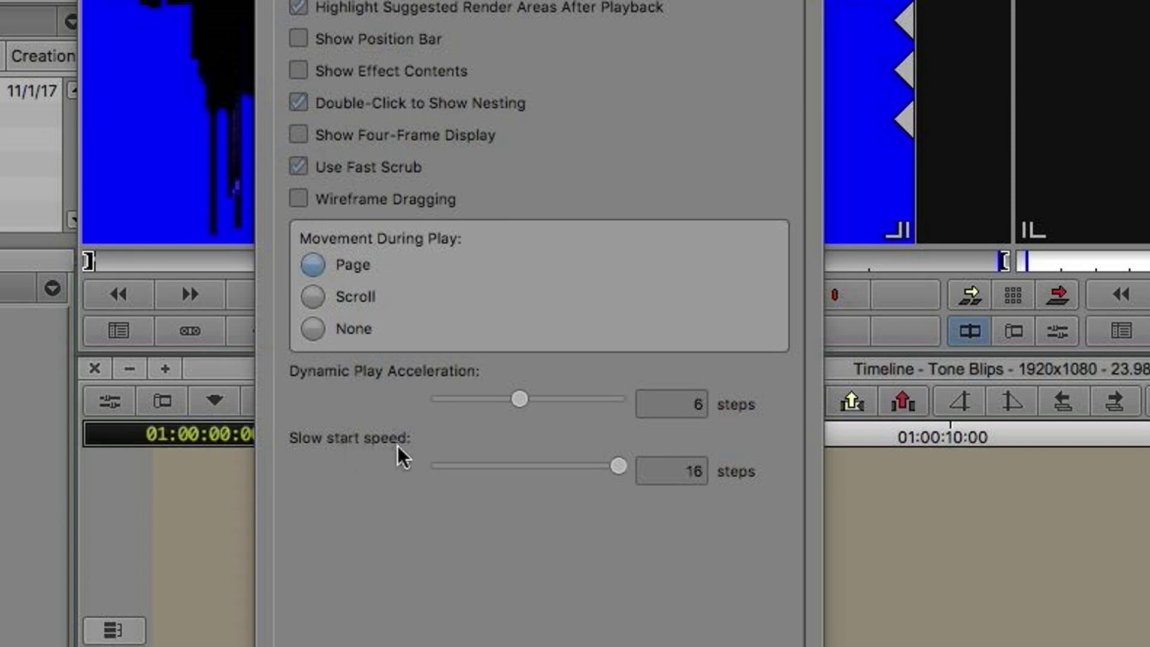
mouse_move(612, 476)
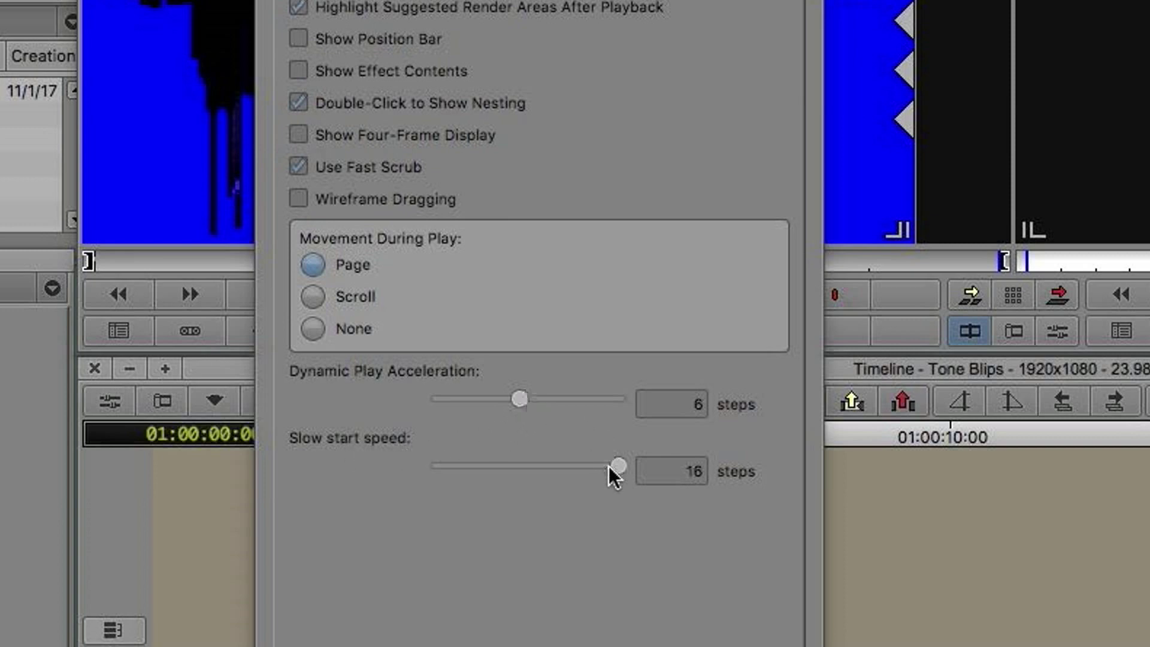
mouse_move(532, 415)
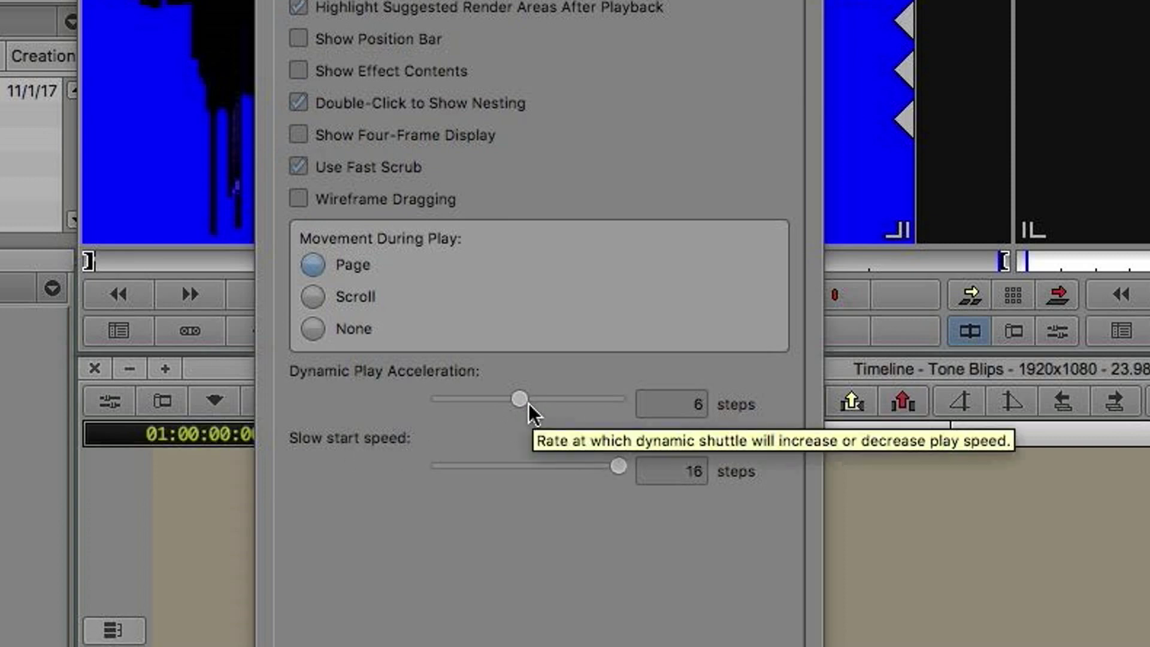
mouse_move(532, 415)
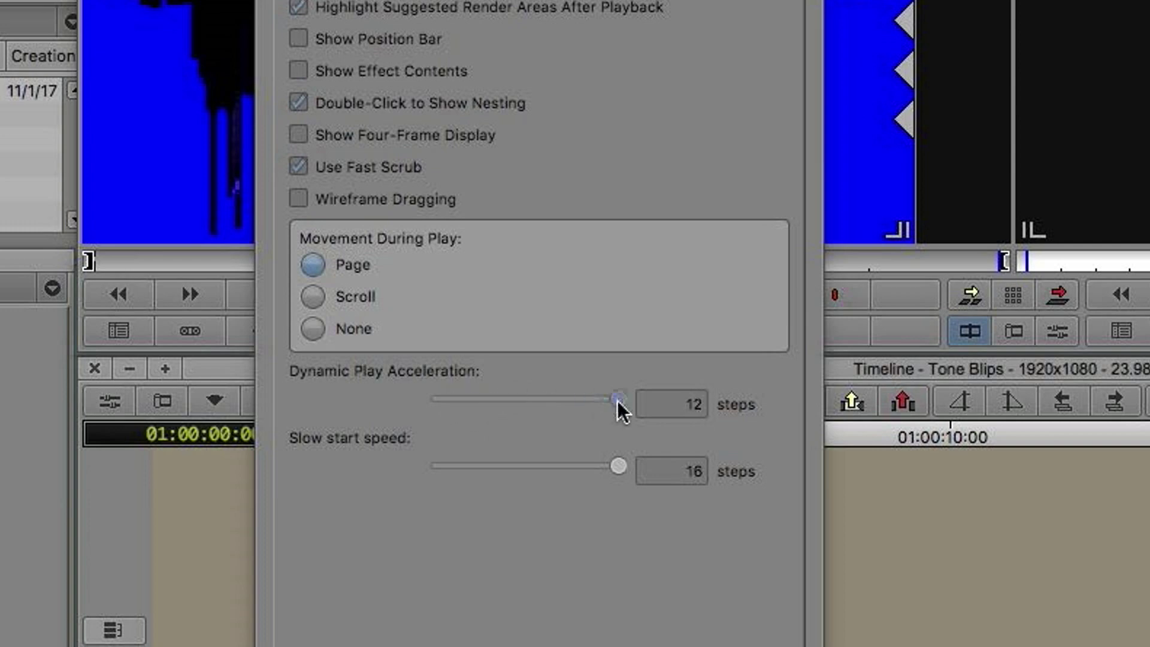
left_click(671, 404)
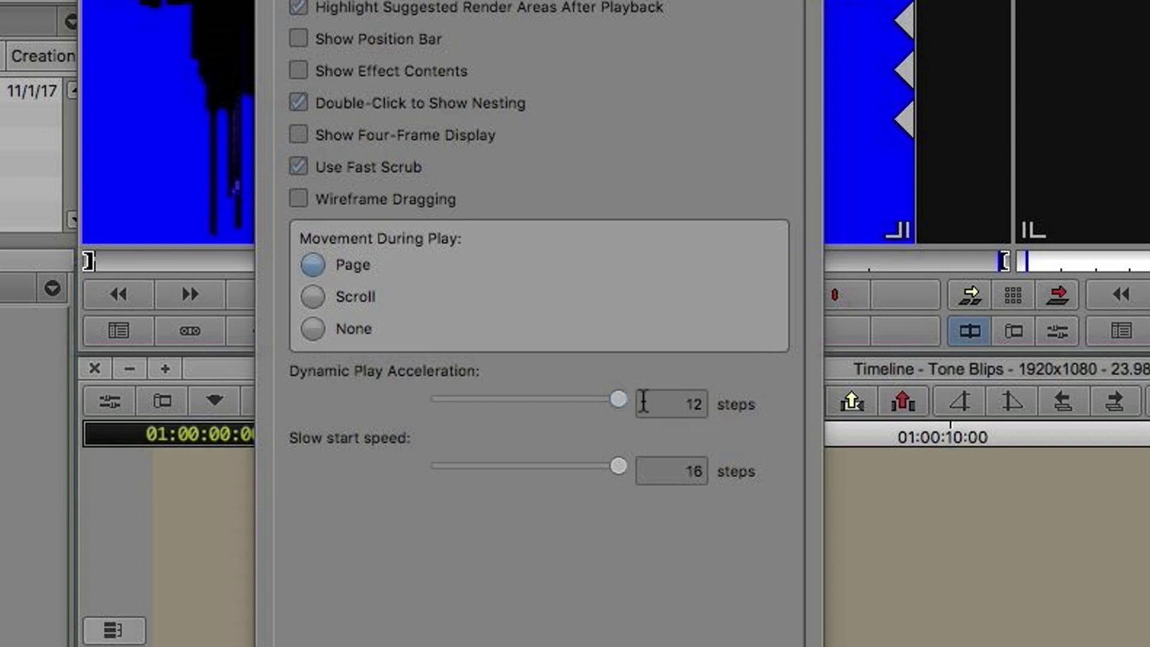
left_click(670, 404)
type("1")
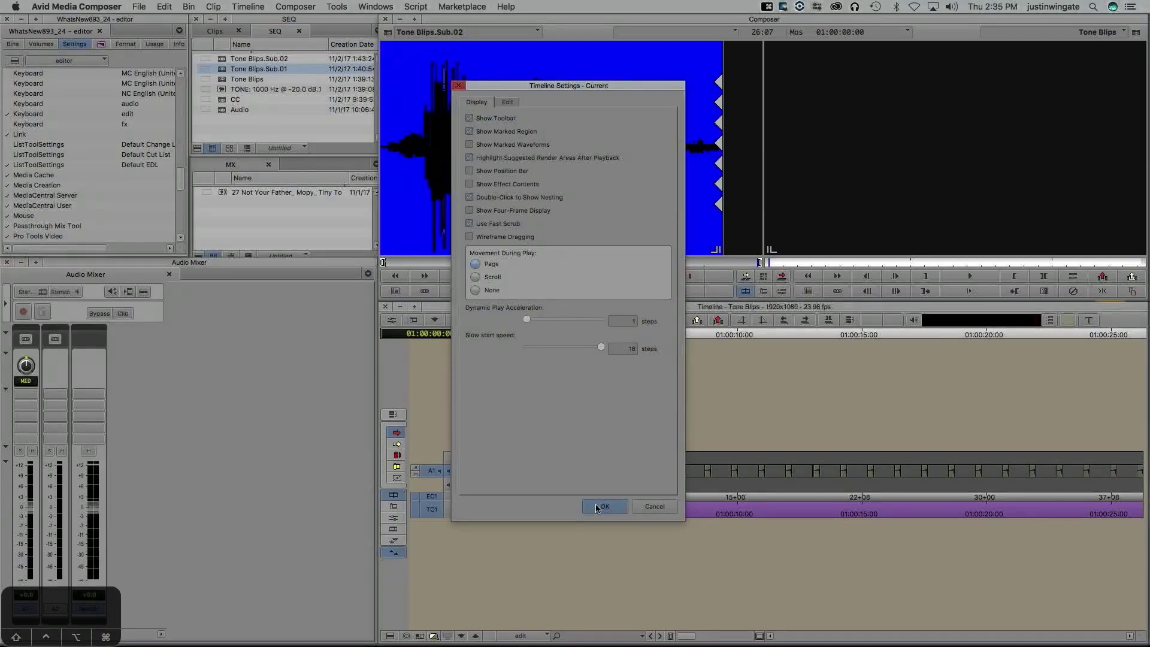
Apply the settings and shuttle from the sequence start through Tone Blips, stopping near 01:00:22
left_click(604, 506)
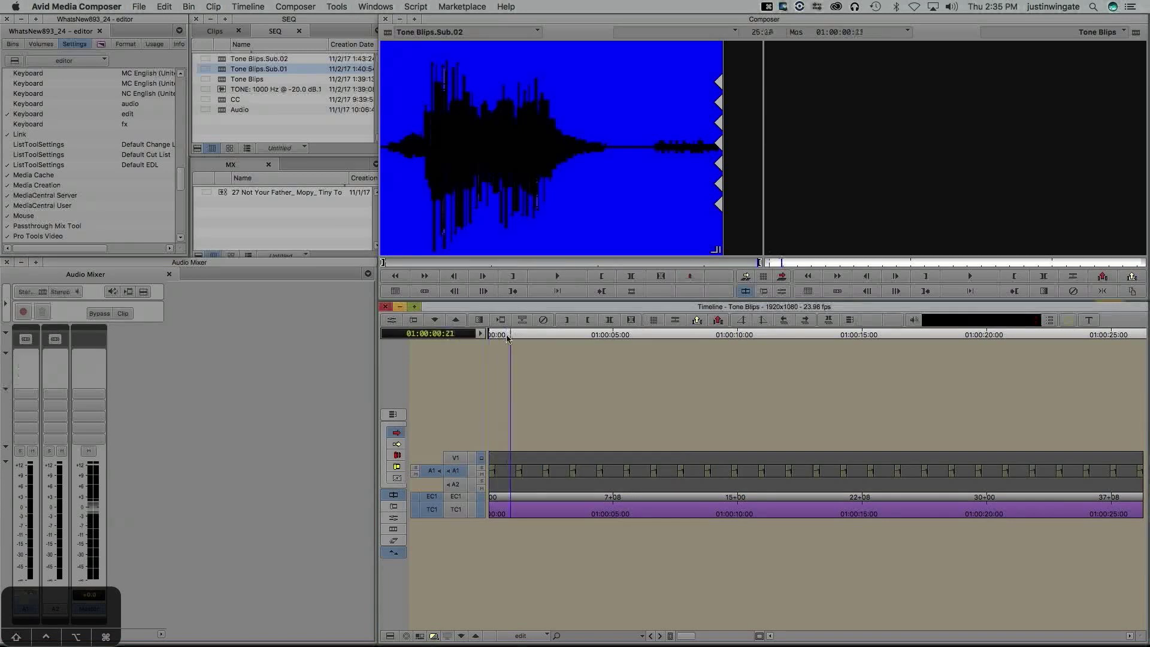
left_click(480, 335)
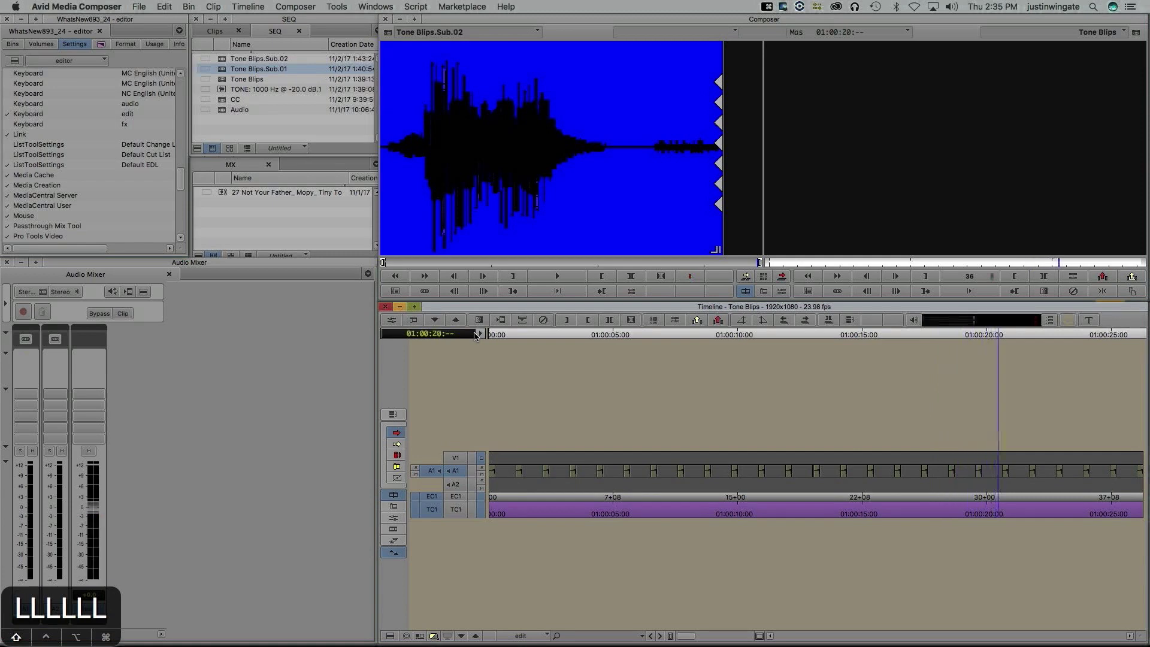
key("k")
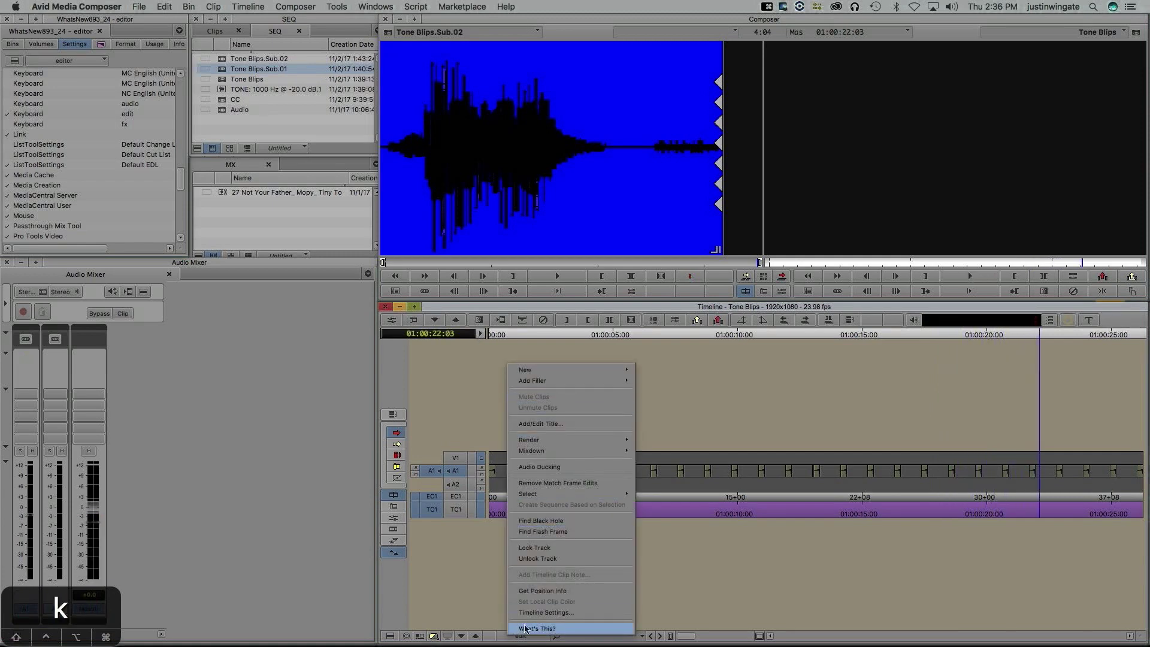
Reopen Timeline Settings to set Slow start speed to 1 step
left_click(545, 612)
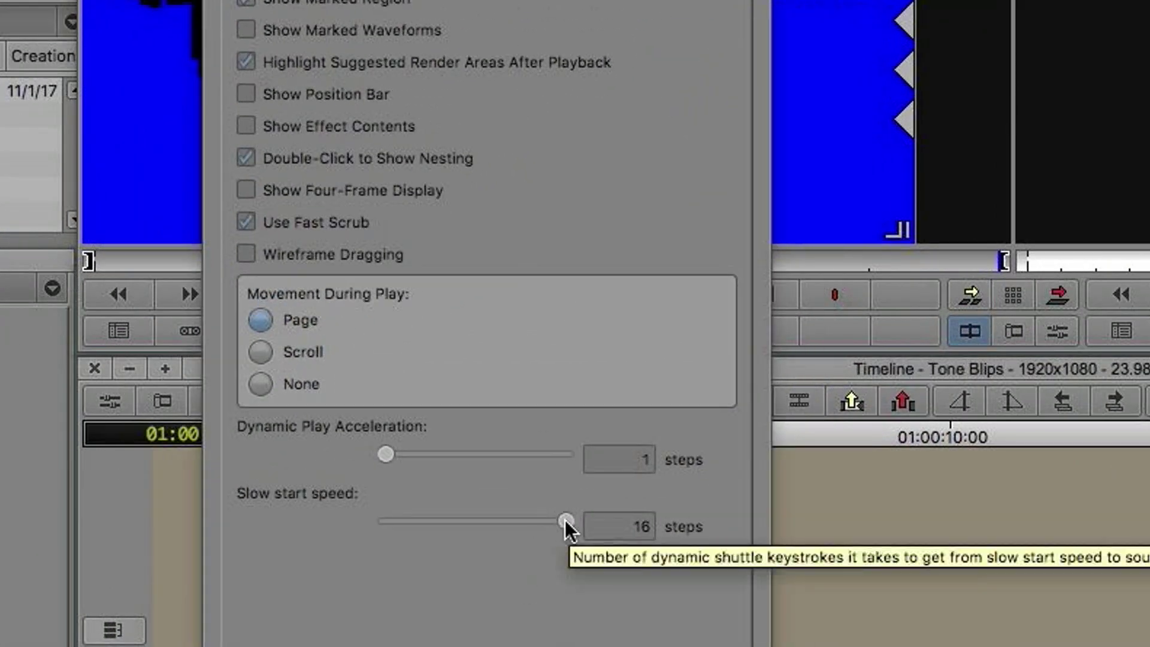
mouse_move(532, 583)
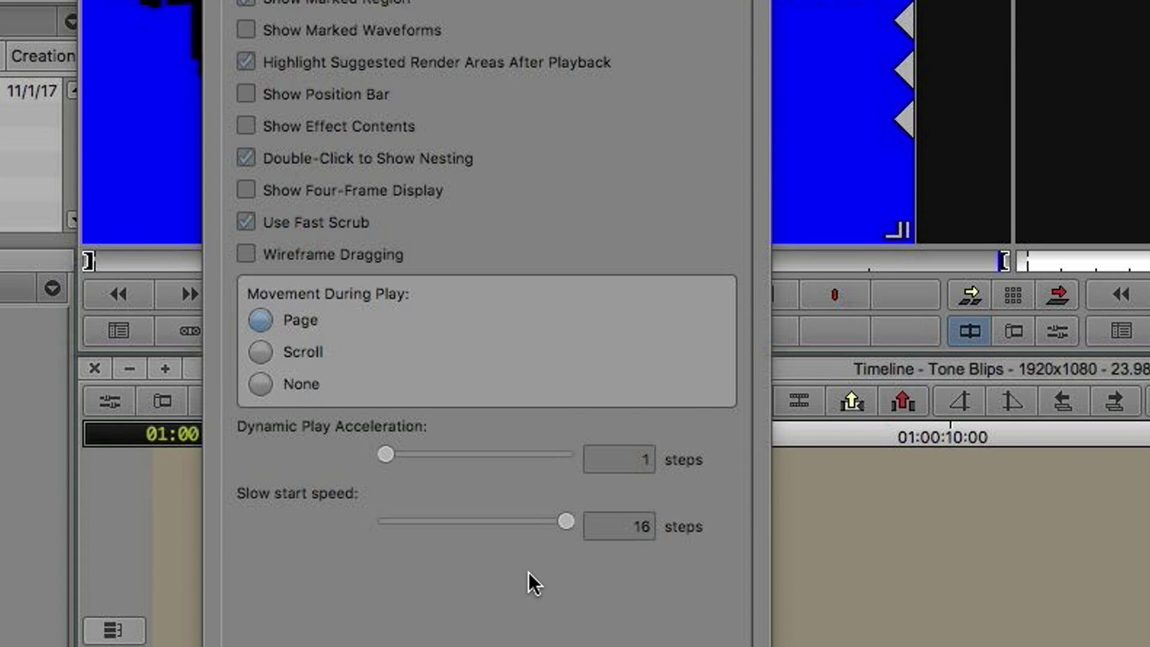
mouse_move(570, 528)
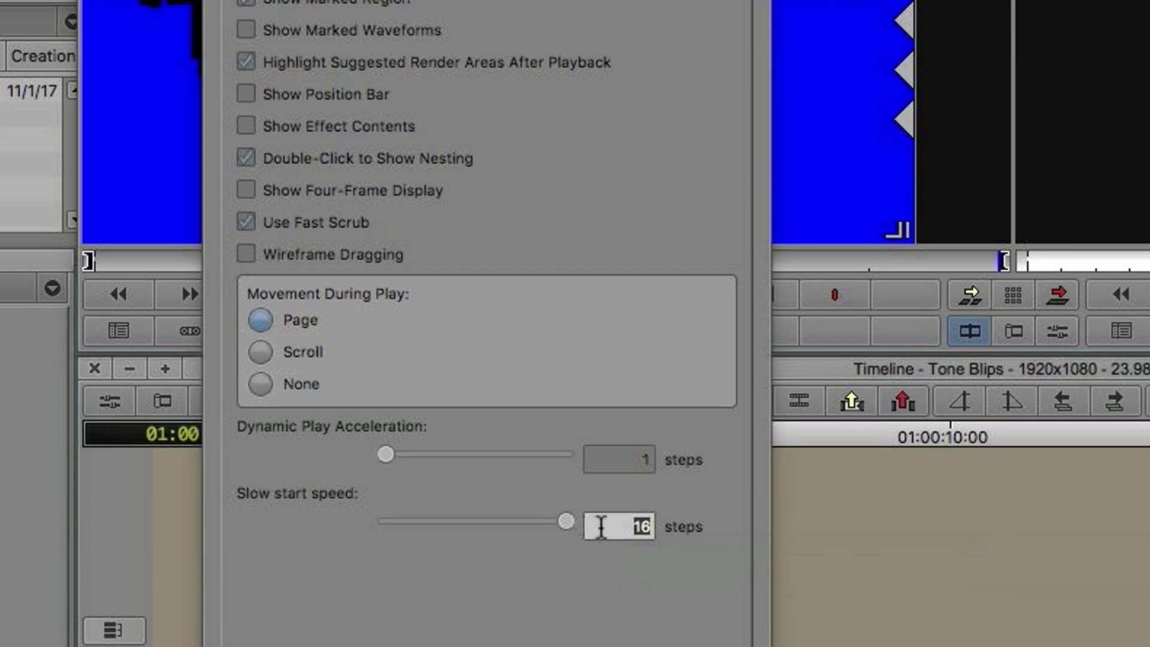
mouse_move(618, 526)
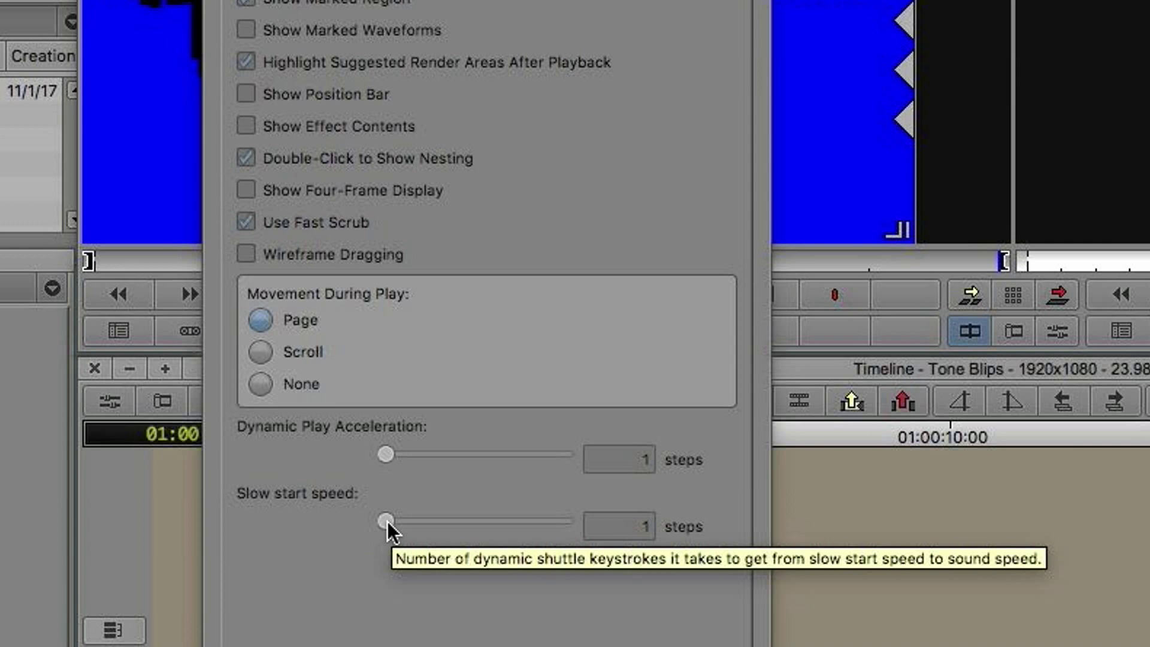
mouse_move(391, 530)
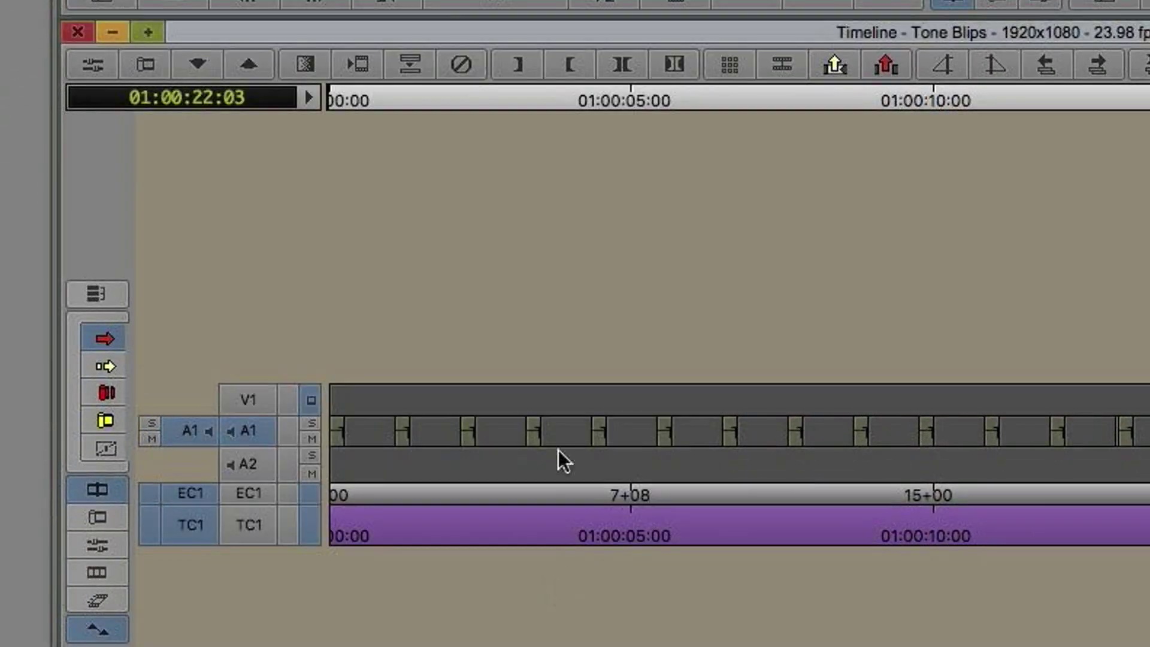
Return the Tone Blips position to the sequence start at 01:00:00:00
left_click(345, 101)
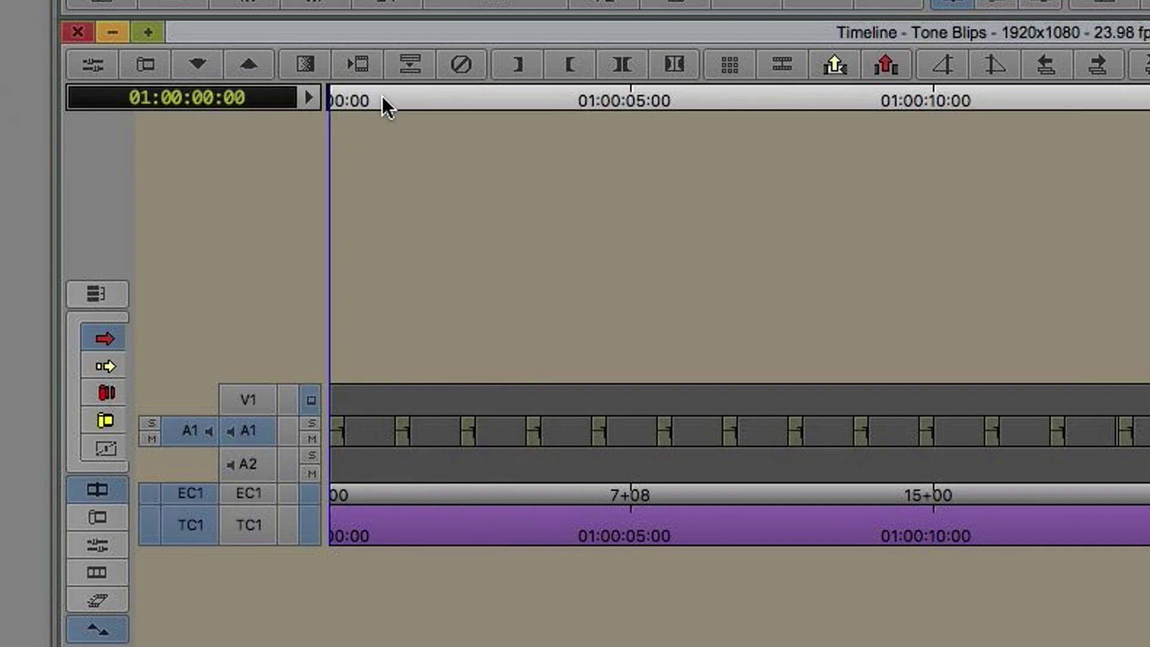
mouse_move(360, 103)
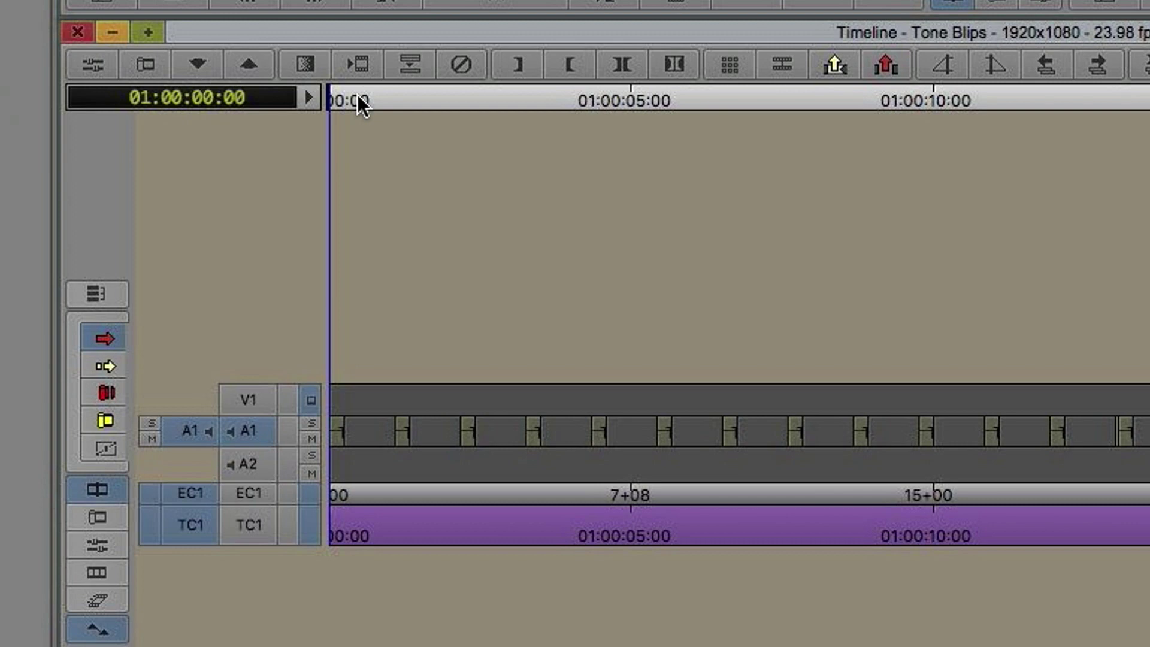
mouse_move(348, 107)
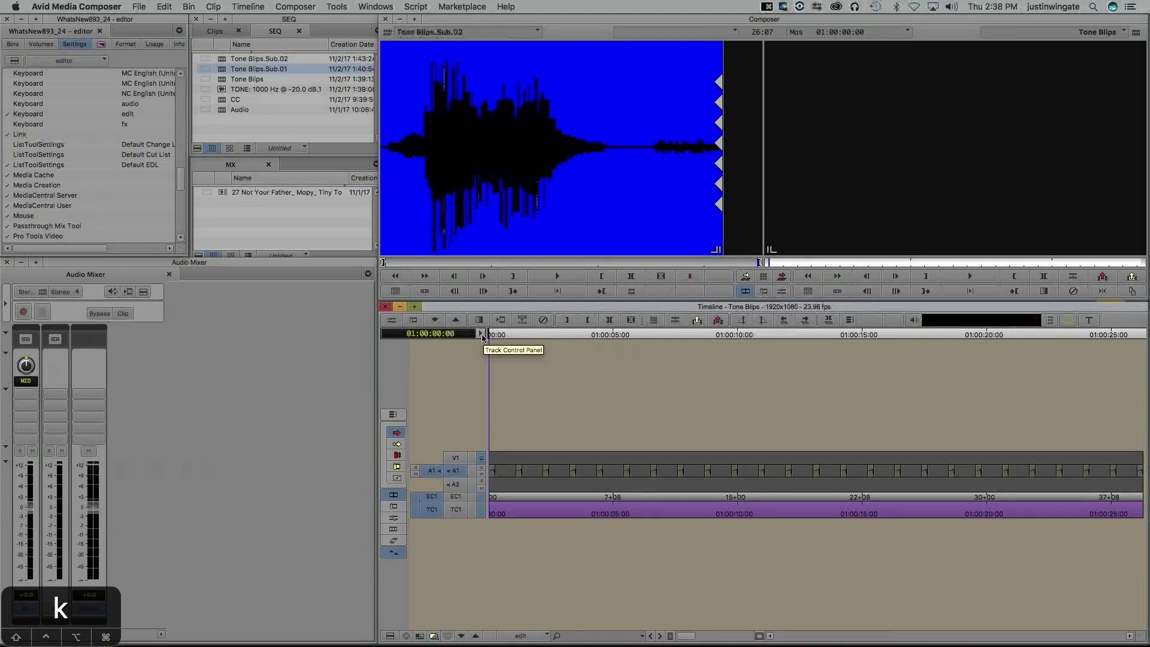
mouse_move(240, 276)
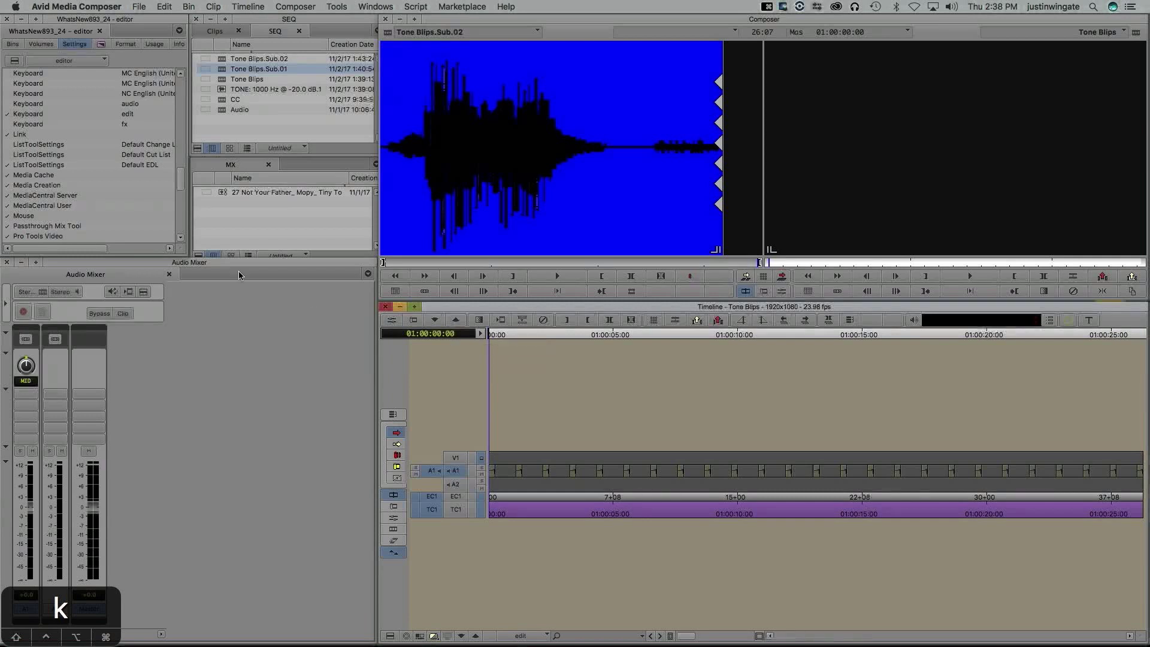
Enable Pitch Correction during Shuttle in Audio Settings
scroll("up", 3)
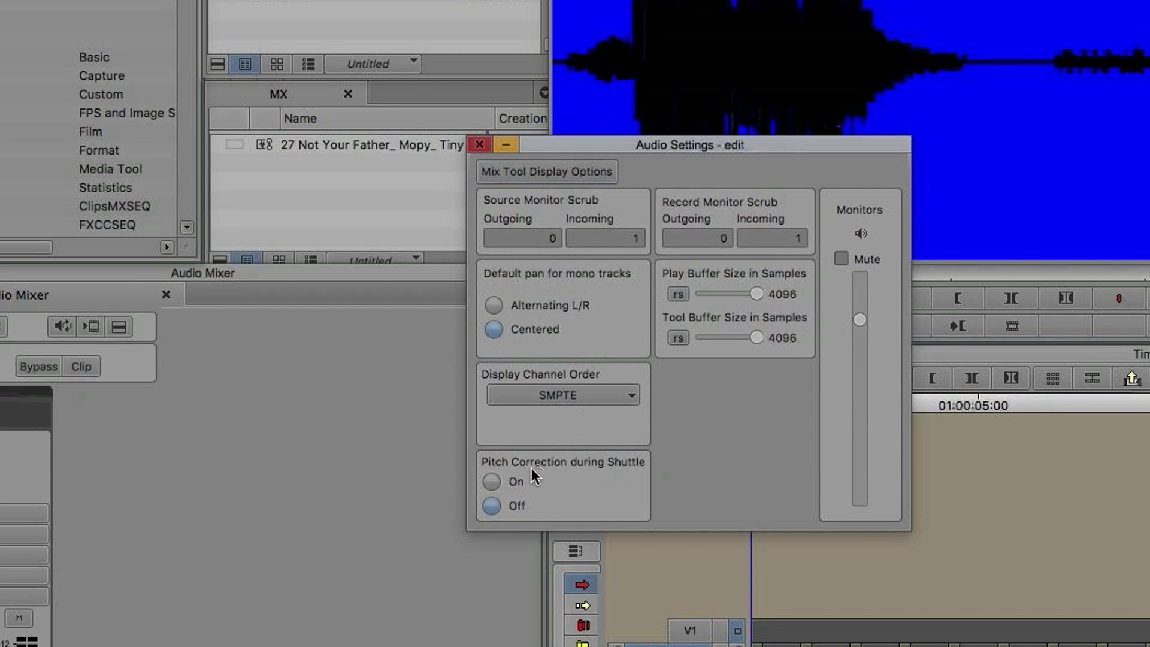
mouse_move(635, 476)
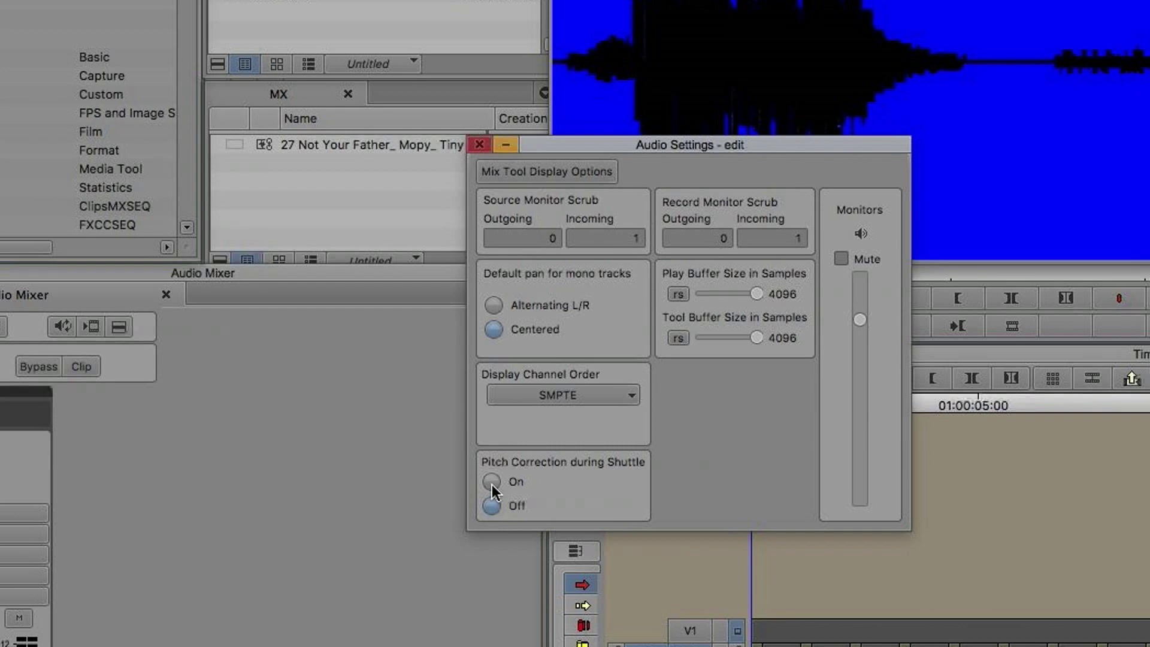
left_click(491, 482)
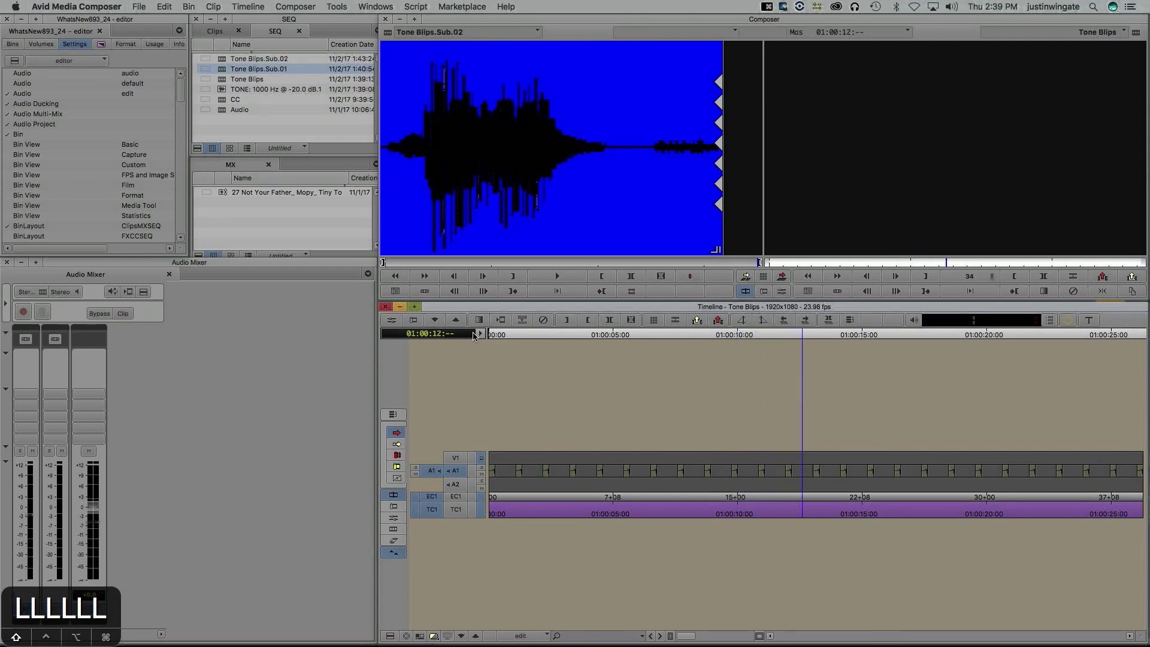
Play Tone Blips slowly forward from near its start with K+L, then stop
left_click(478, 334)
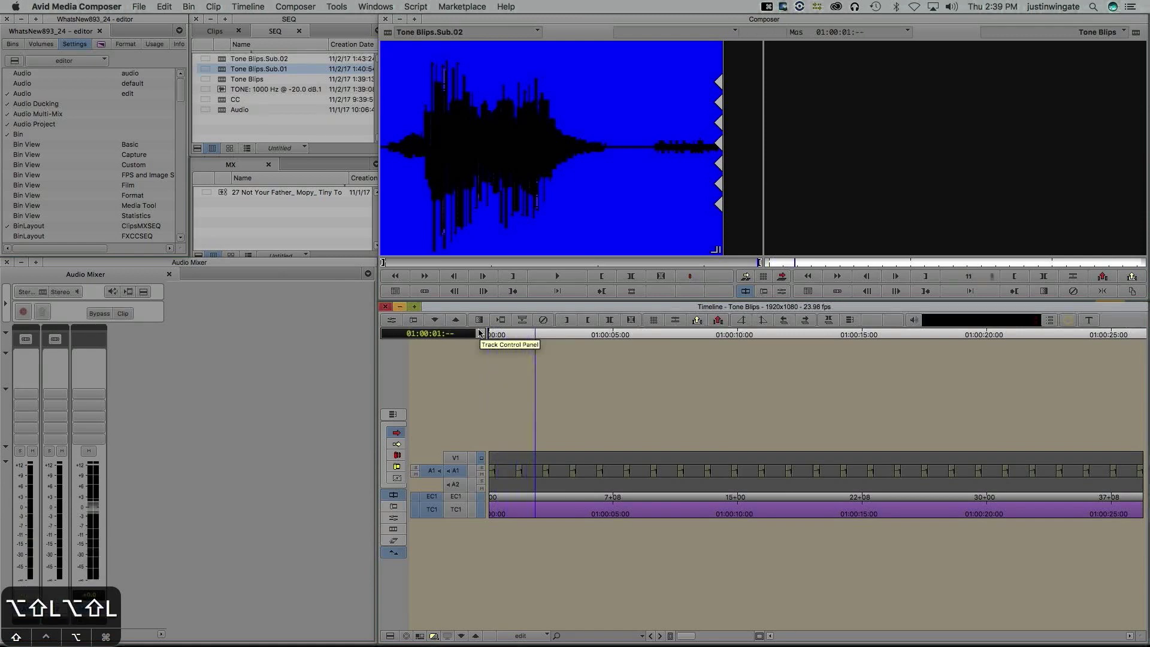
key("k")
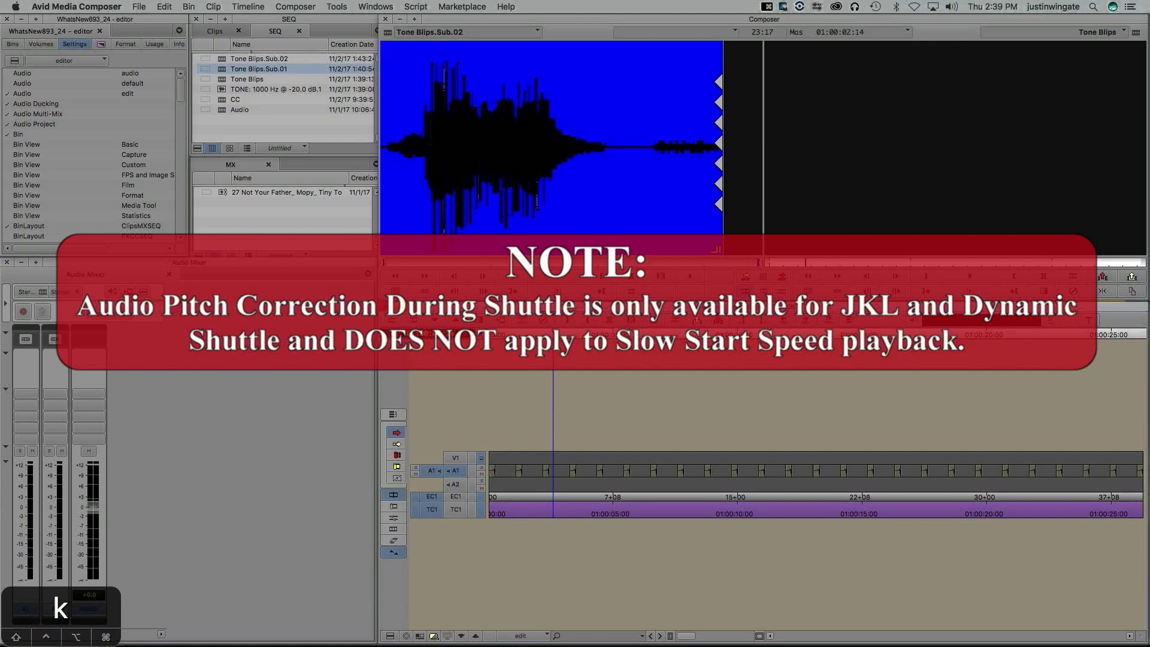
left_click(12, 45)
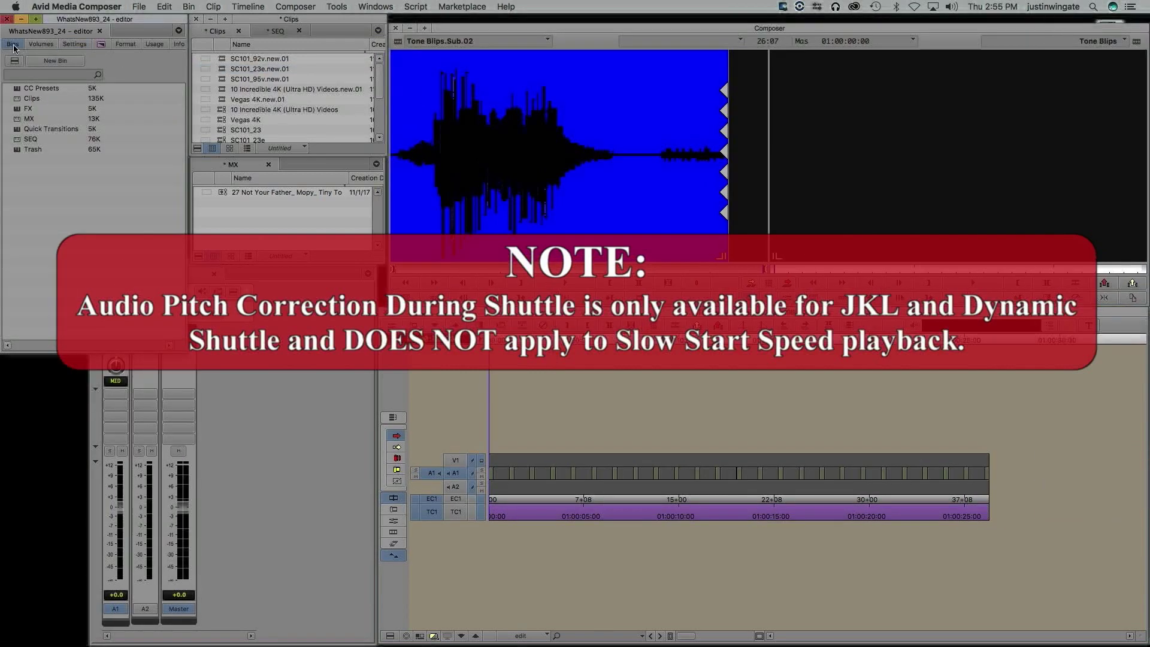